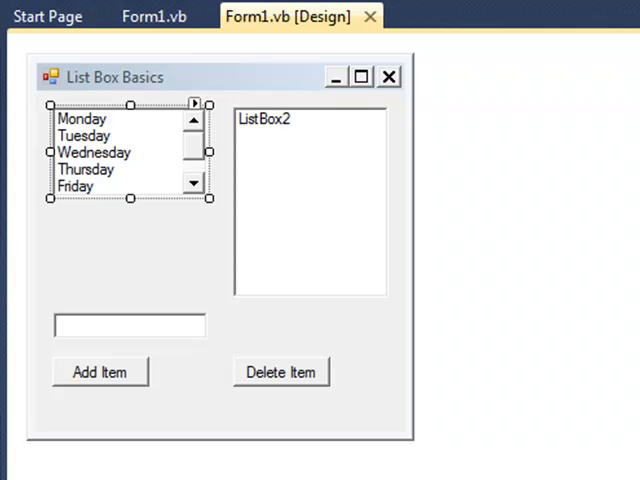
mouse_move(160, 166)
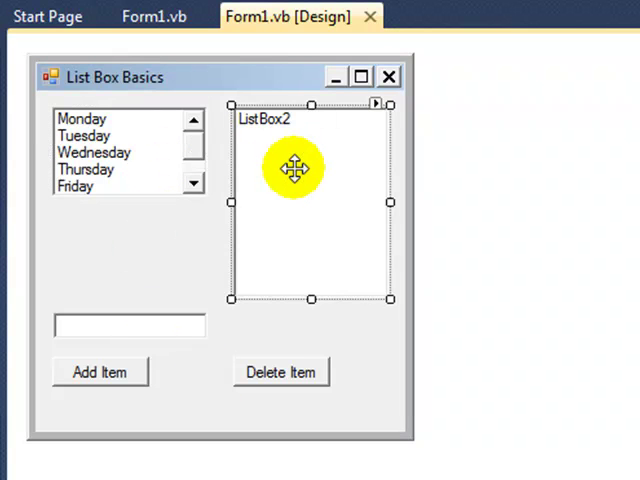
mouse_move(160, 156)
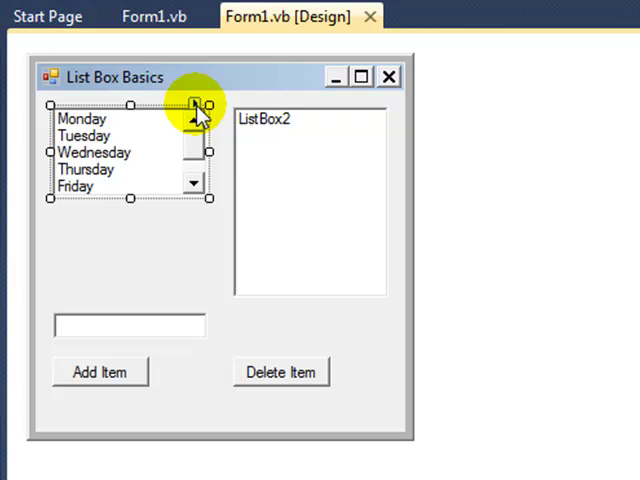
Review the items stored in ListBox1 through its designer quick tasks
click(196, 104)
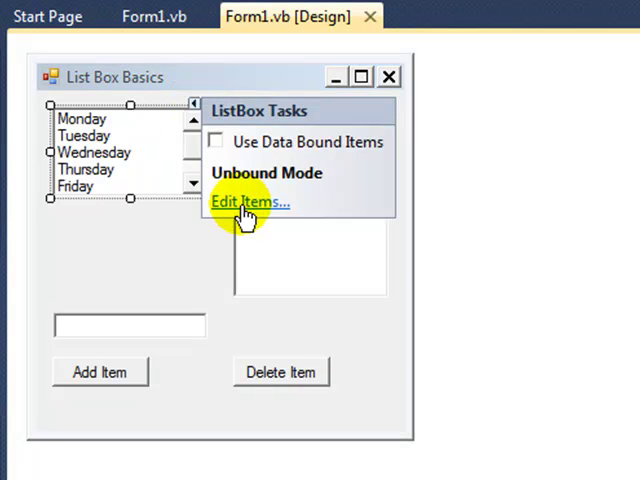
click(248, 202)
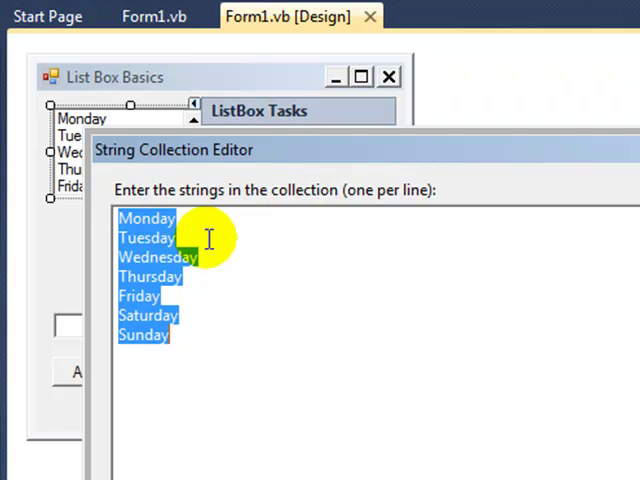
click(210, 336)
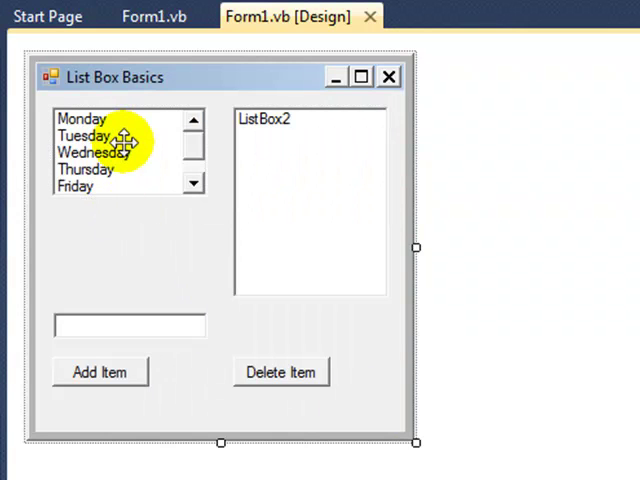
mouse_move(148, 168)
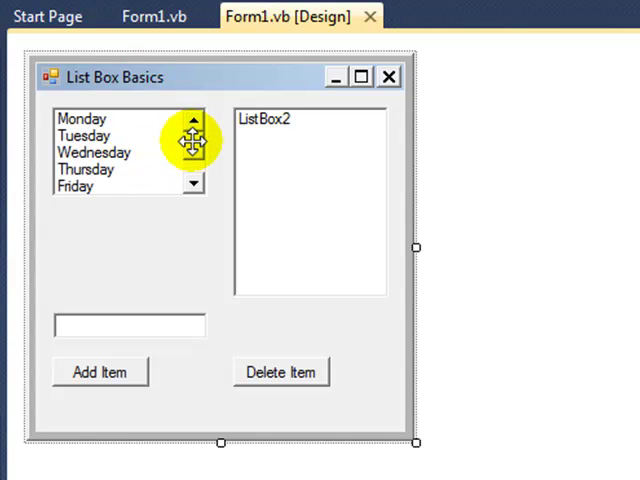
mouse_move(196, 148)
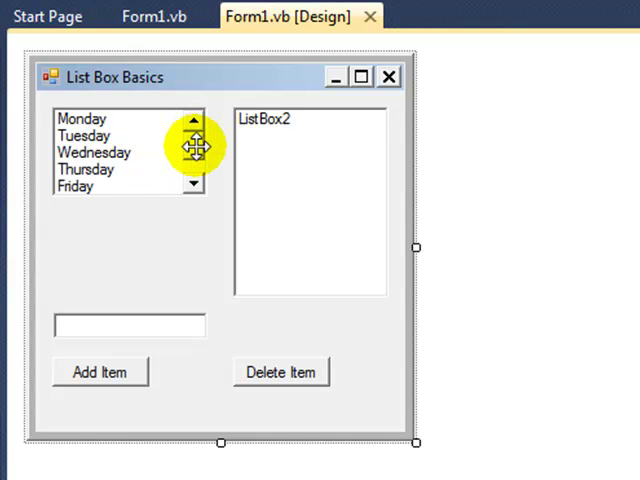
mouse_move(196, 184)
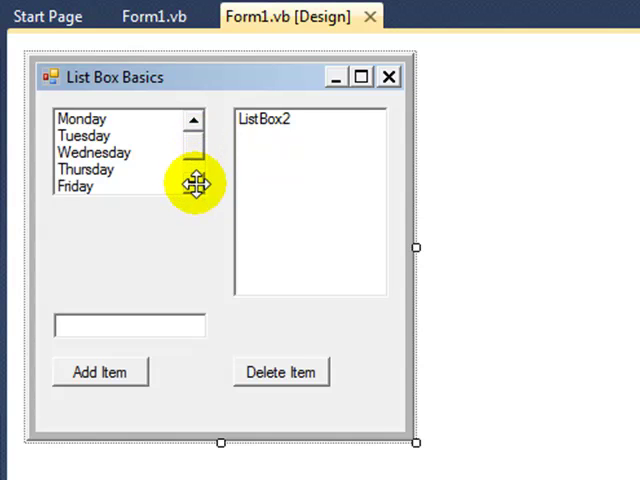
mouse_move(290, 138)
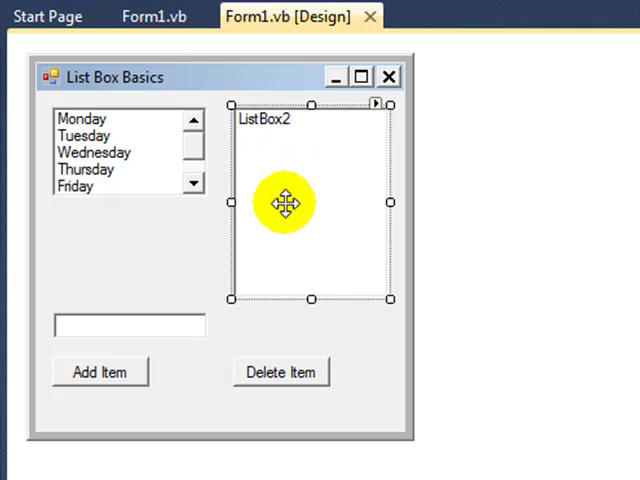
mouse_move(160, 324)
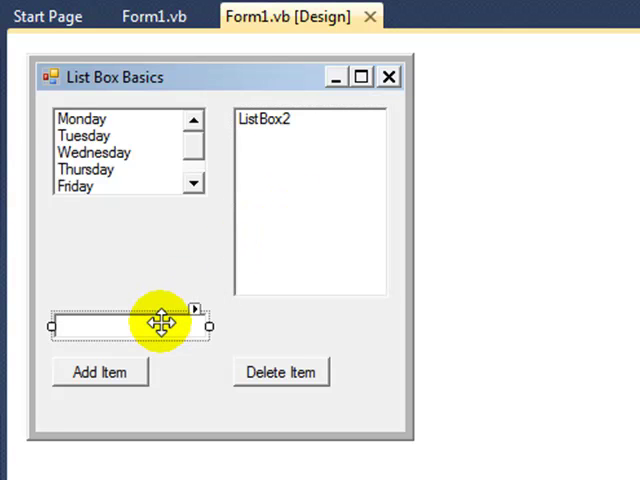
mouse_move(150, 328)
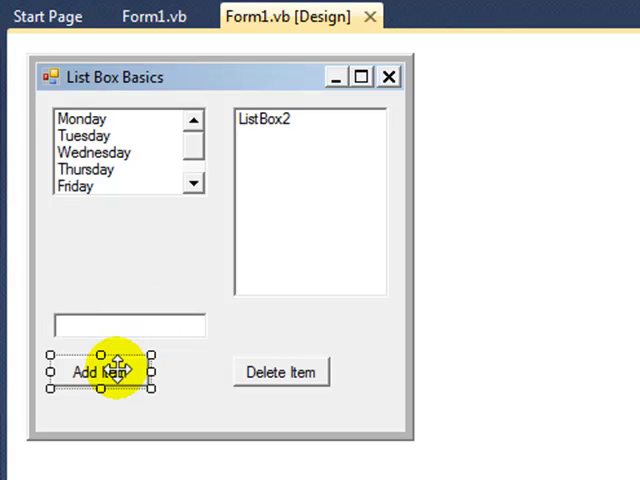
mouse_move(100, 168)
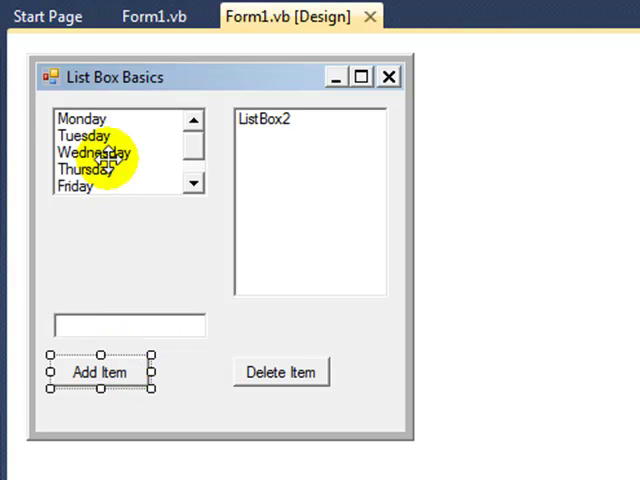
mouse_move(196, 152)
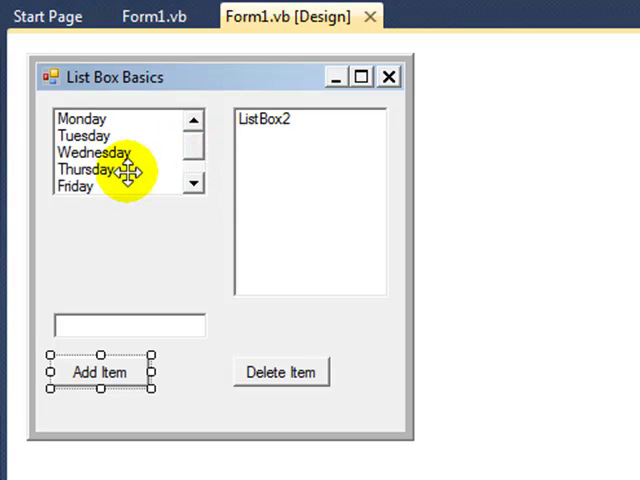
mouse_move(272, 372)
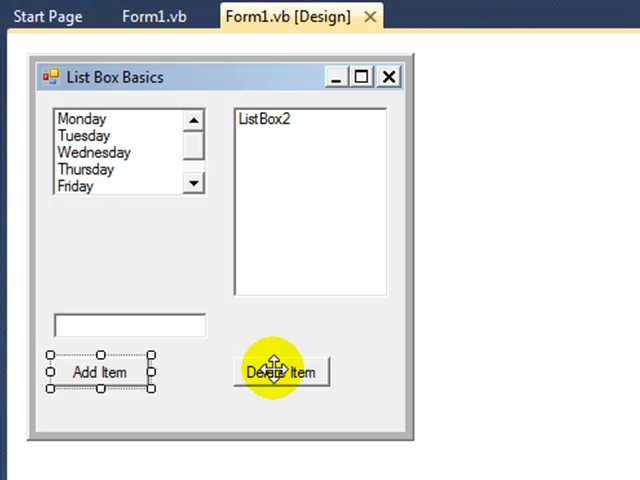
mouse_move(272, 244)
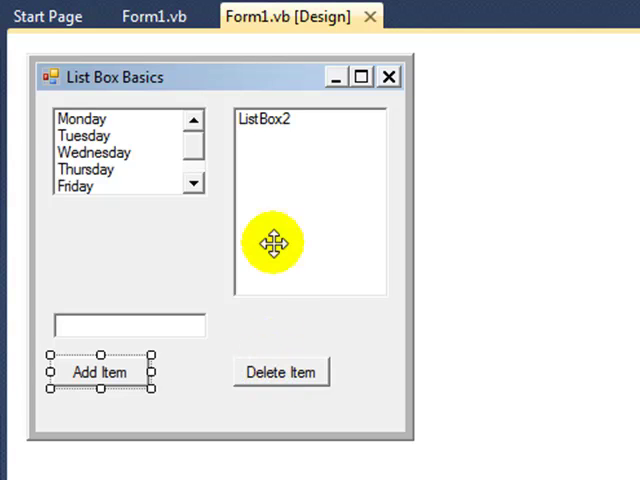
mouse_move(288, 164)
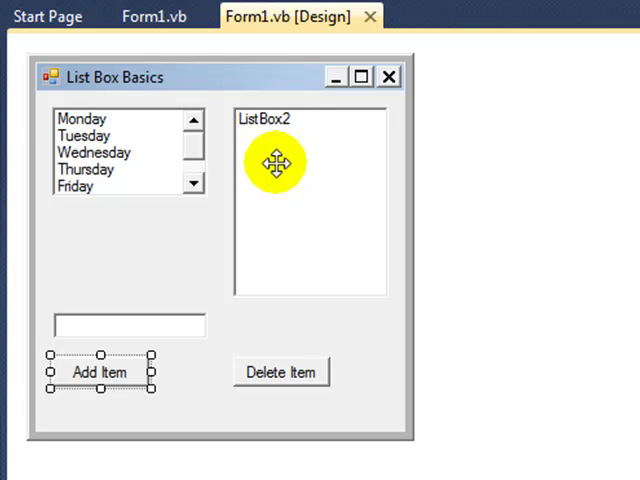
mouse_move(300, 210)
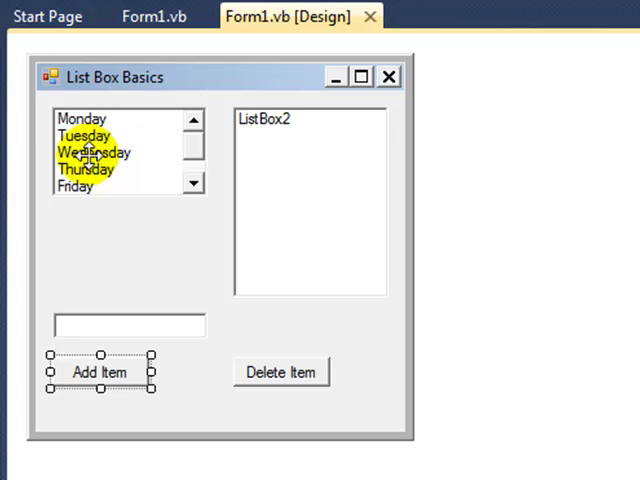
click(84, 120)
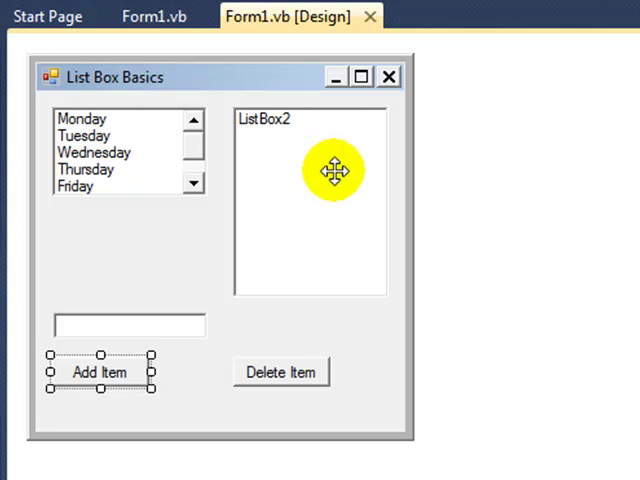
mouse_move(98, 384)
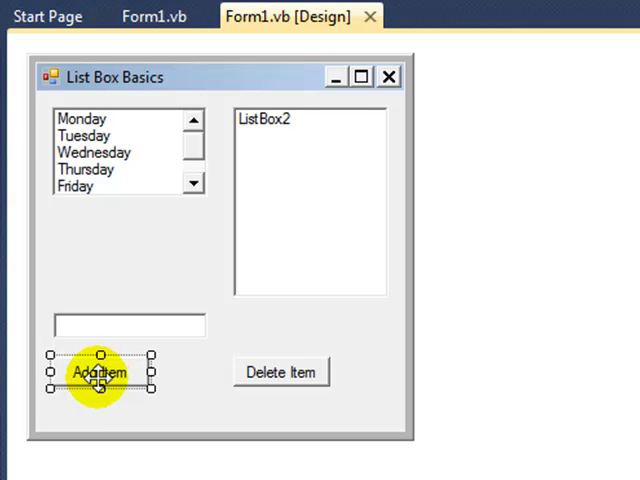
Create the Add Item click handler with ''DECLARATIONS, ''INPUT and ''PROCESSING comment headings
double_click(96, 372)
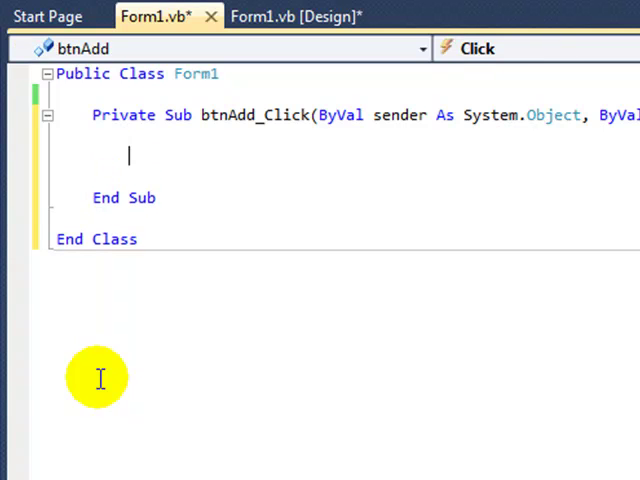
text(''DECLAR)
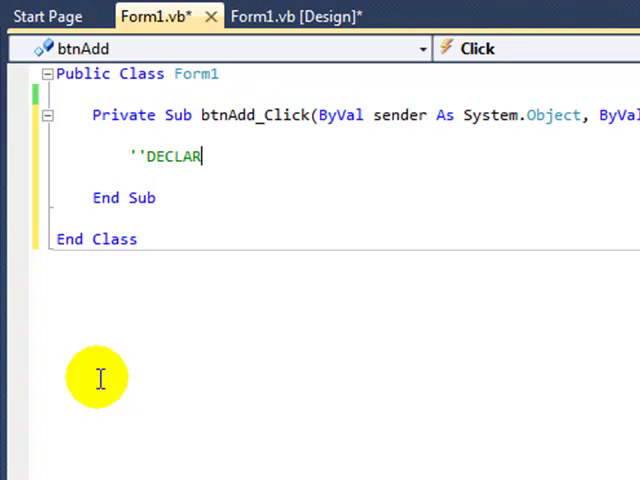
text(ATIONS)
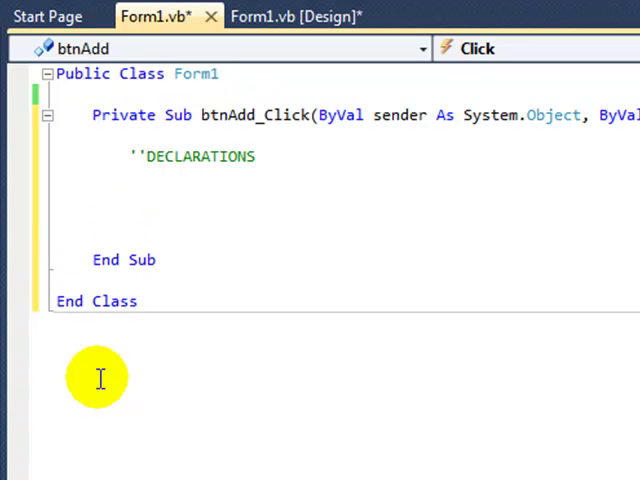
text(''INPUT)
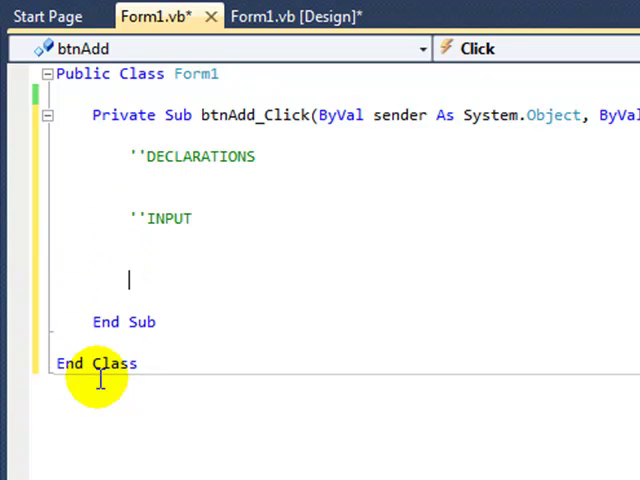
text(''PROCESSING)
text(''OUTPUT)
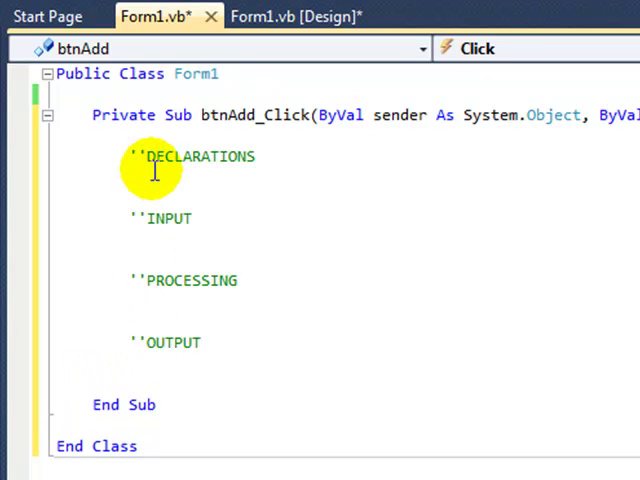
Declare word As String = "" under a 'store user input' comment
text('s)
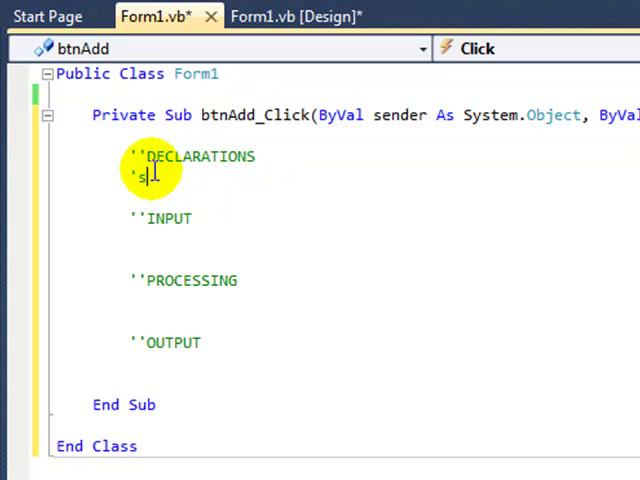
text(tore user)
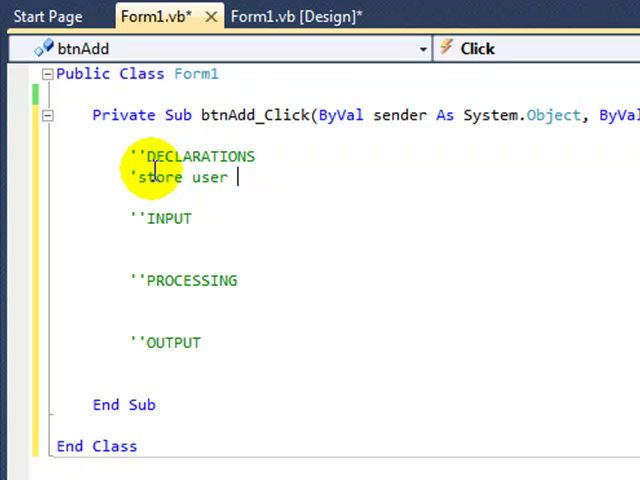
text(input)
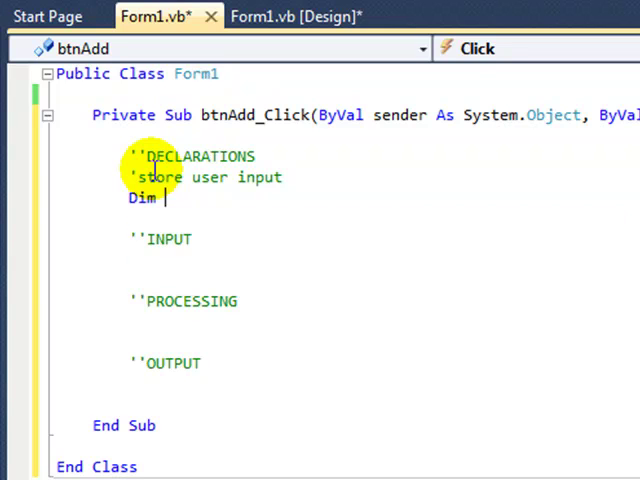
text(word)
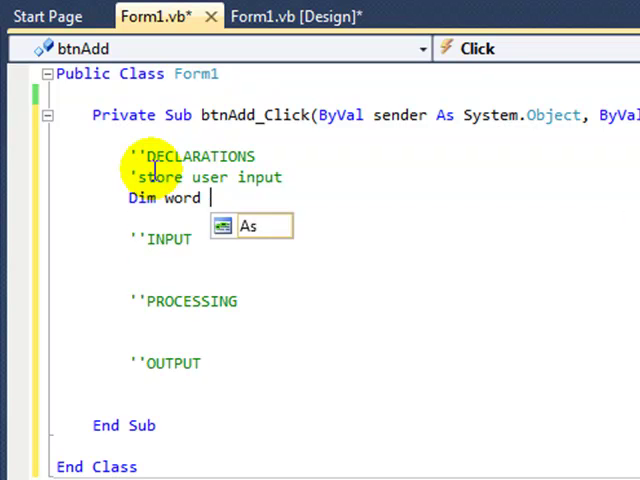
text(As string)
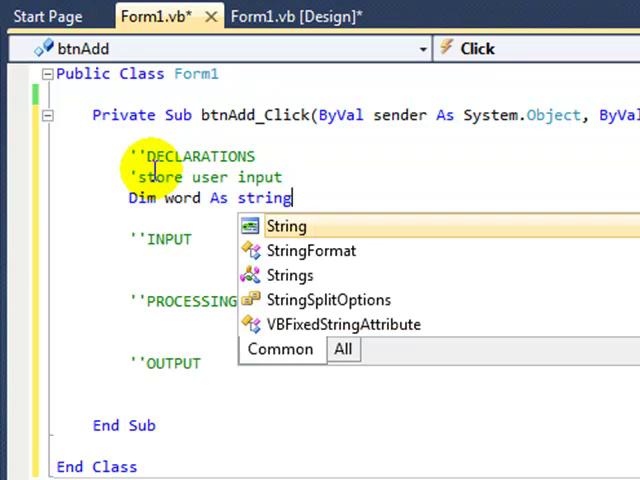
text(= "")
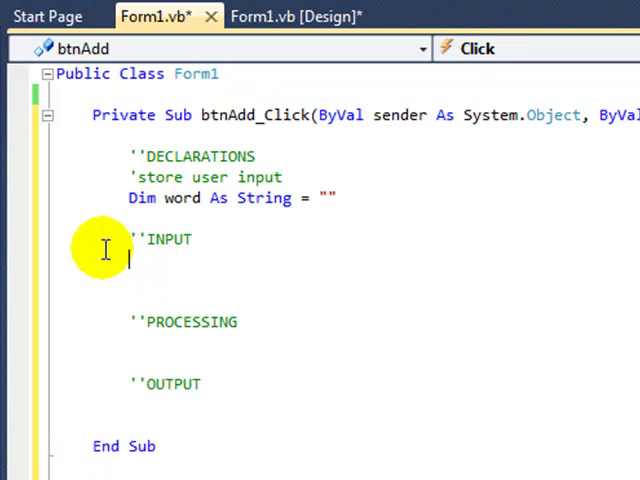
Set word = txtWord.Text under a 'populate variable from user input' comment
text('p)
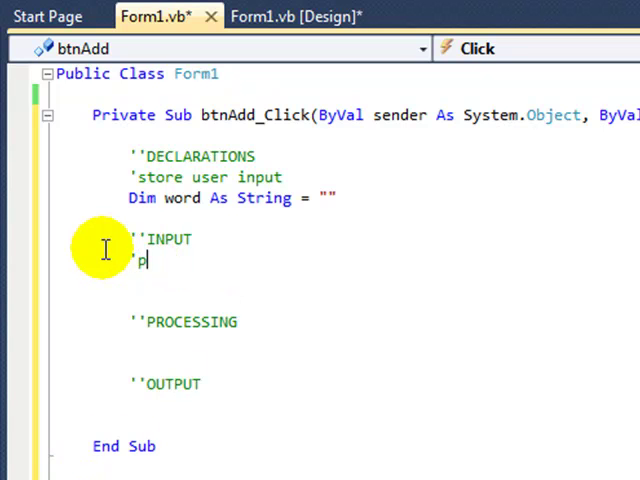
text(opulate variable with us)
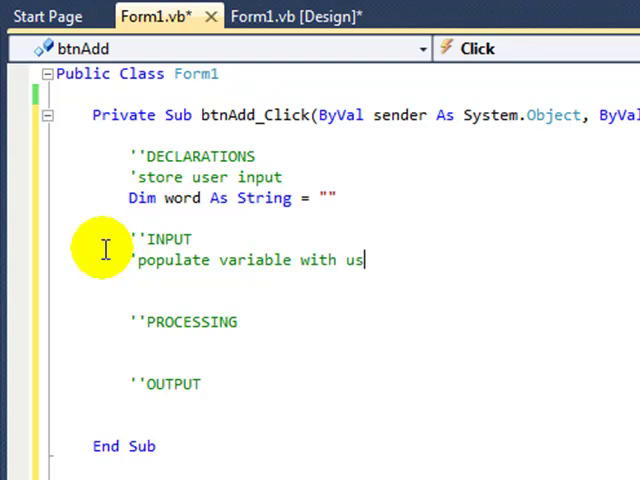
text(er input from text box)
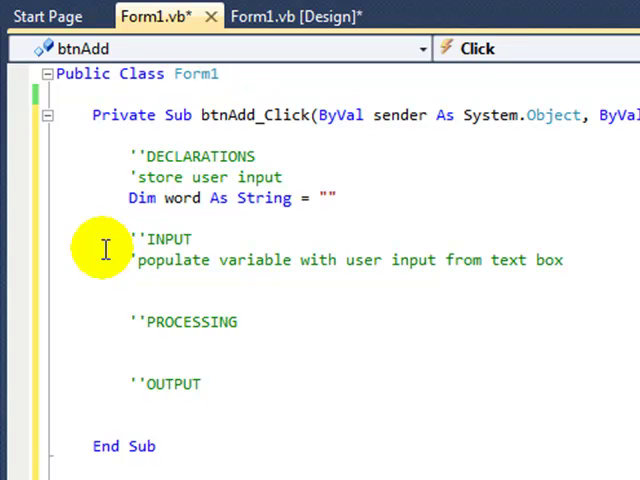
text(word)
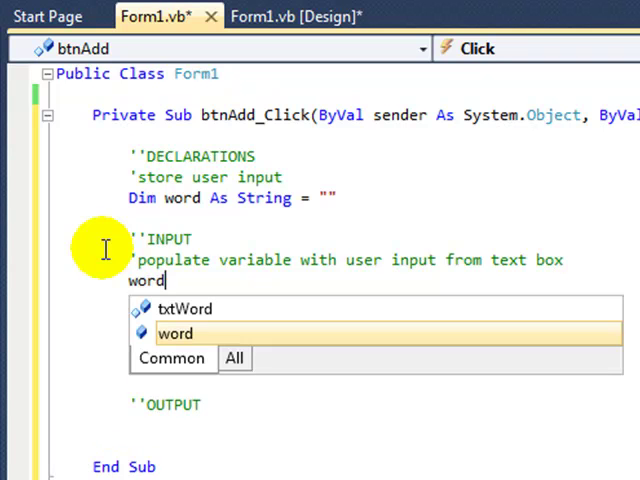
text(=)
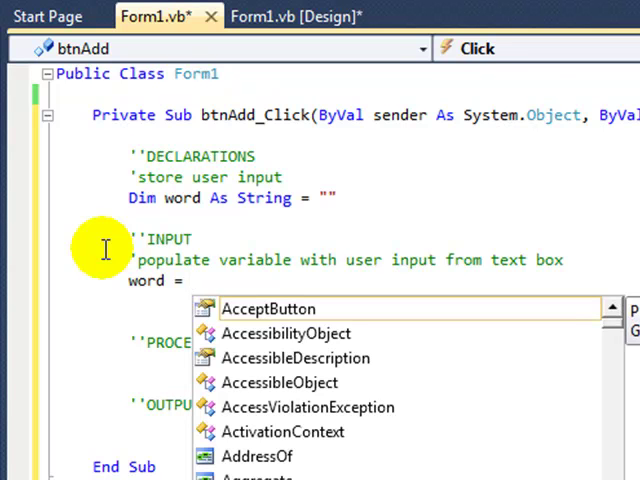
text(txtWord)
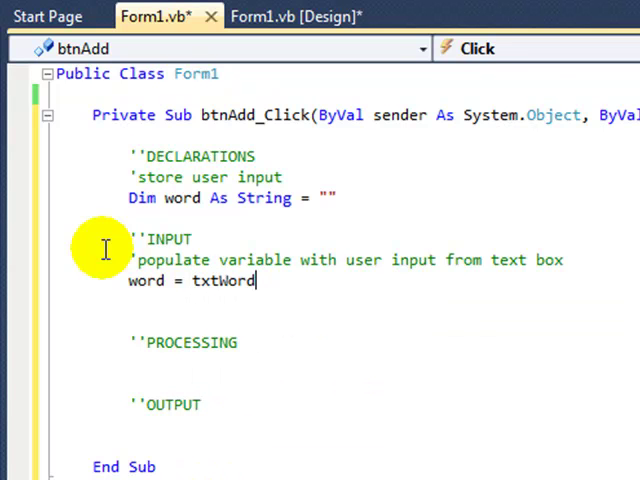
text(.Text)
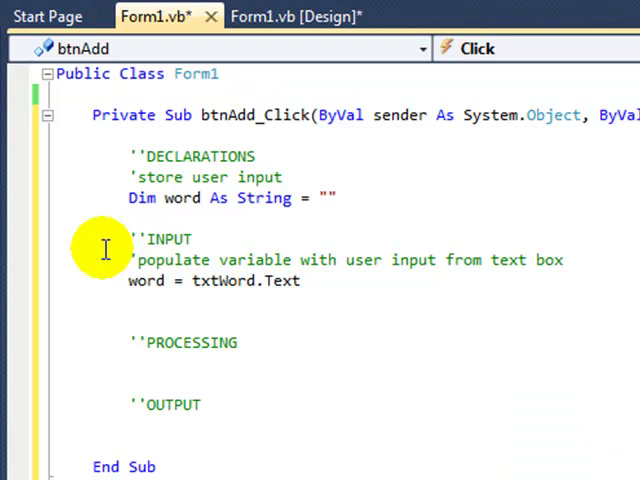
click(130, 318)
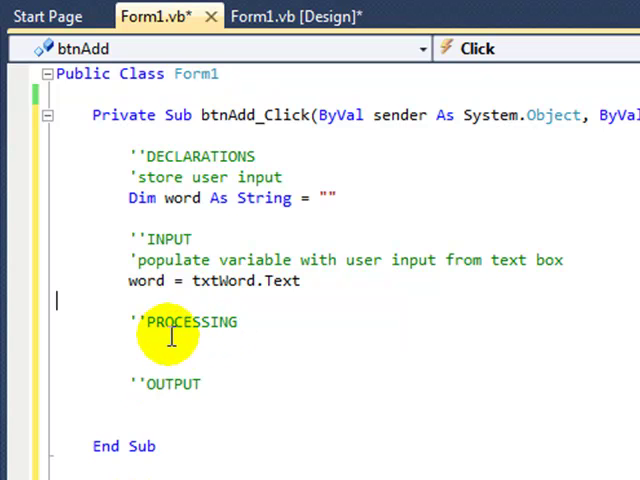
mouse_move(168, 336)
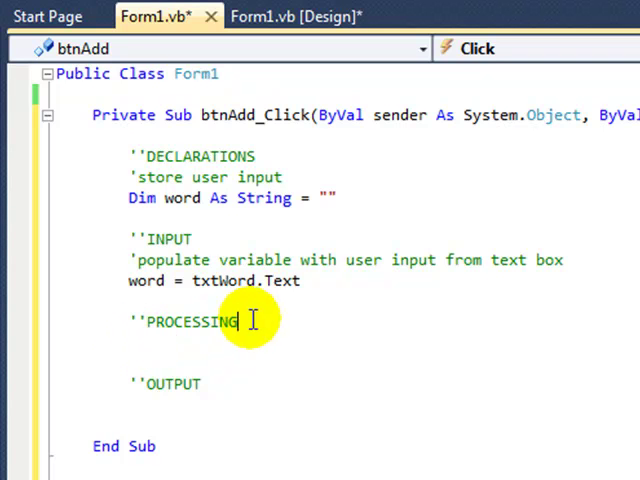
mouse_move(264, 328)
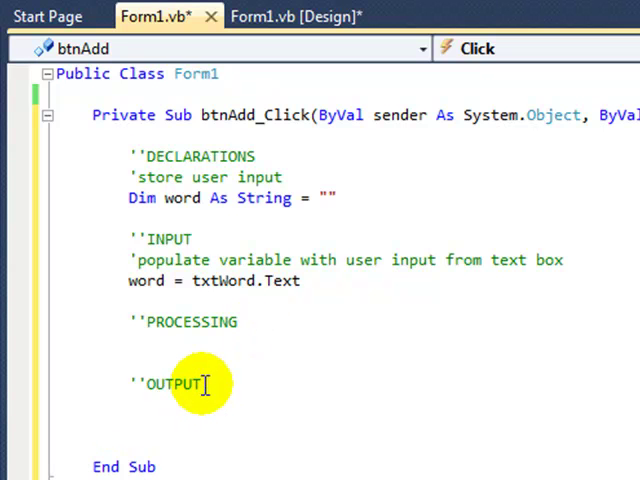
Add the line ListBox1.Items.Add(word) under OUTPUT
text(list)
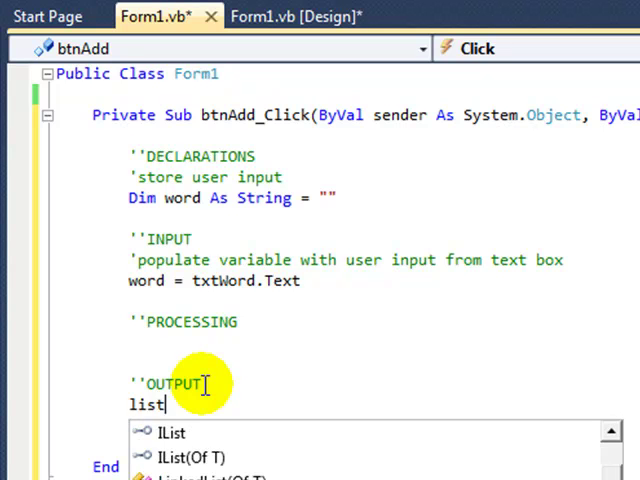
text(ListBox1.Items)
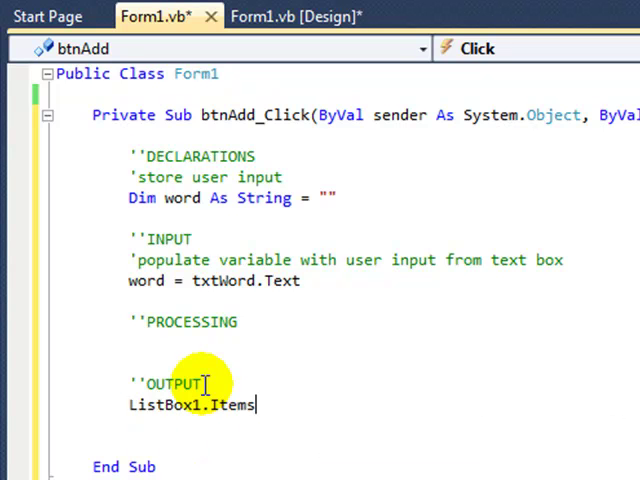
text(.Add)
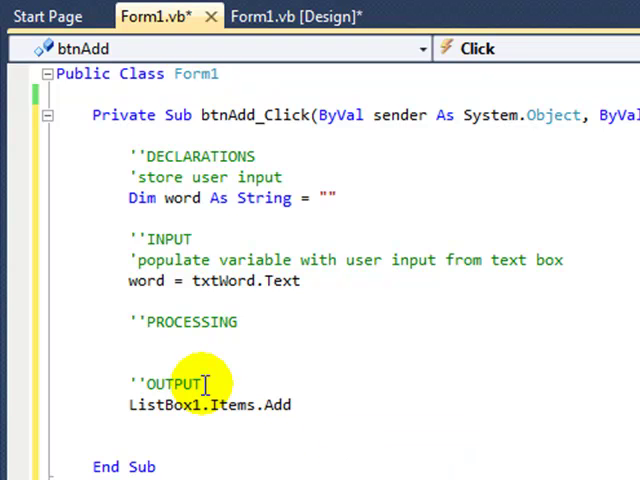
text((w)
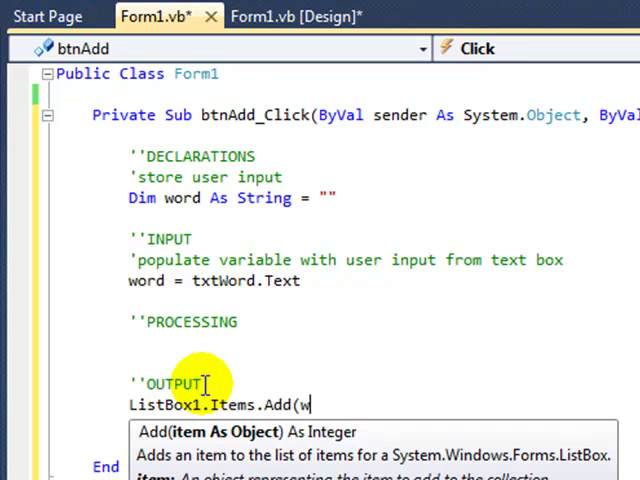
text(ord))
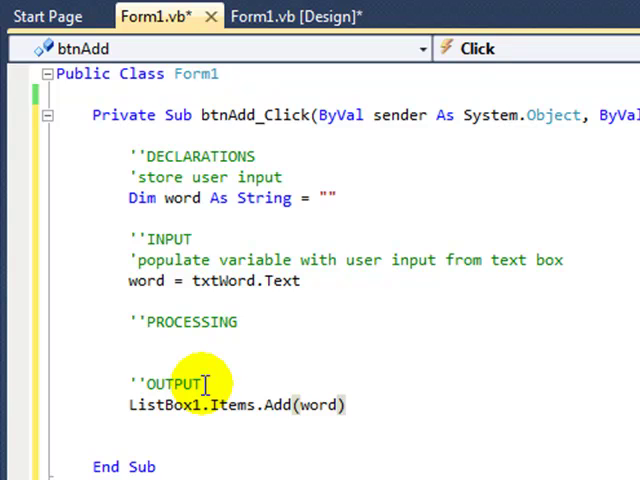
Add txtWord.Clear() and txtWord.Focus() to reset the text box
text(t)
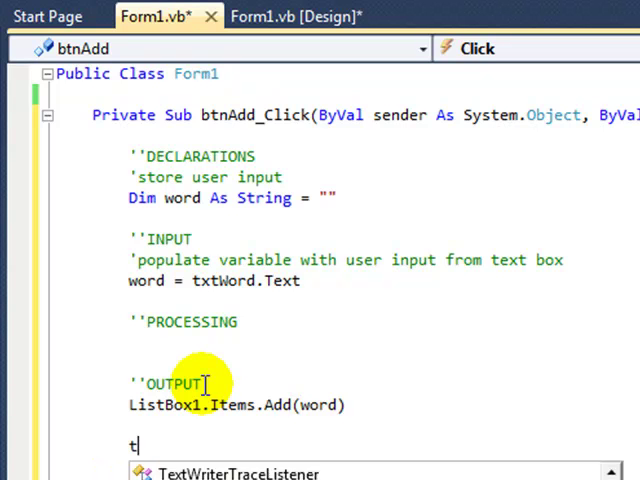
text(xtWord.cl)
text(txt)
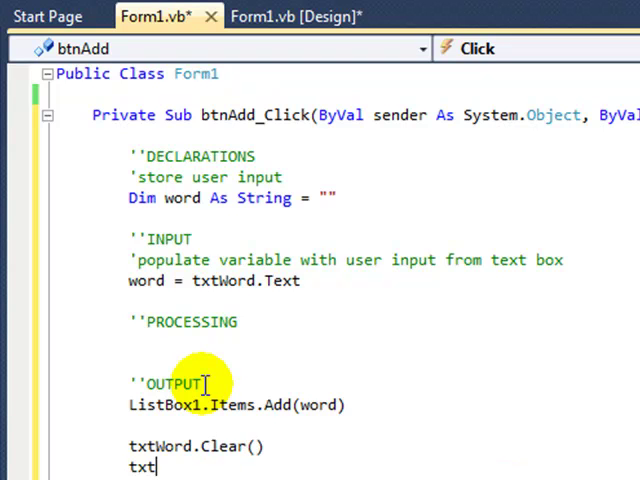
text(Word)
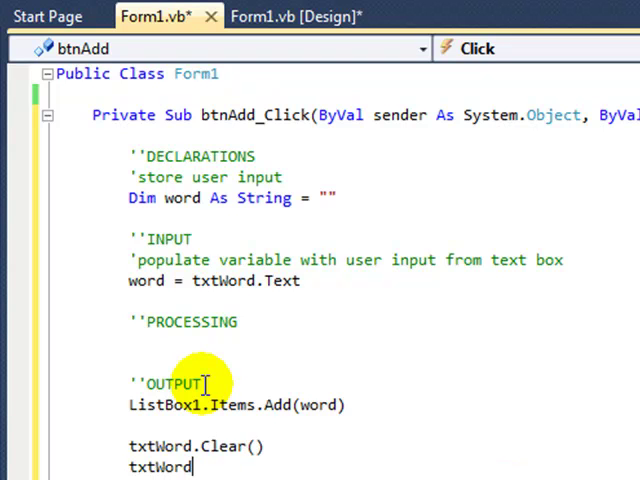
text(.Focus())
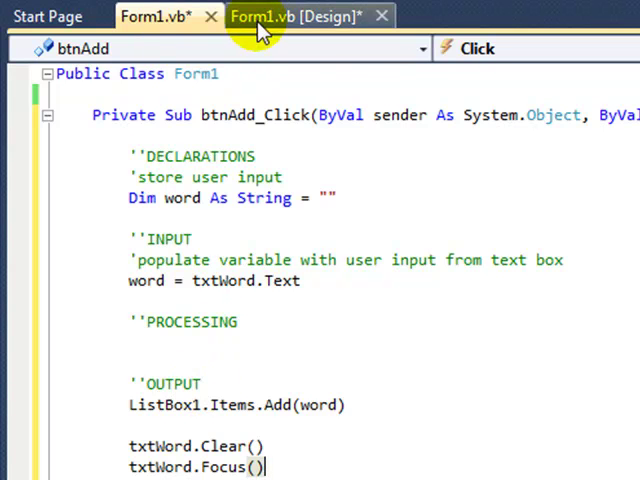
Return to the List Box Basics form designer view
click(300, 16)
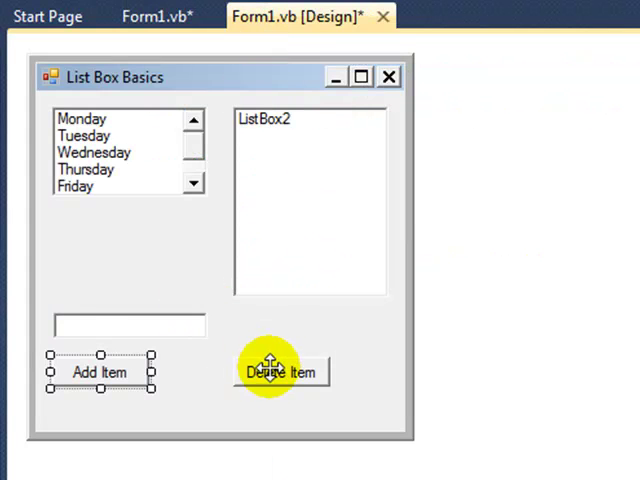
mouse_move(144, 220)
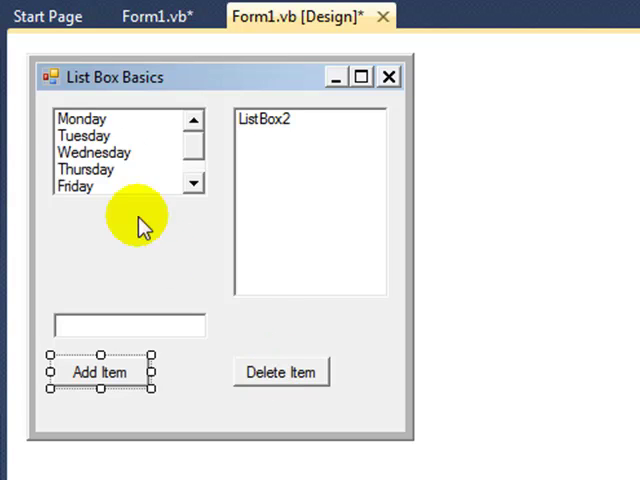
mouse_move(92, 162)
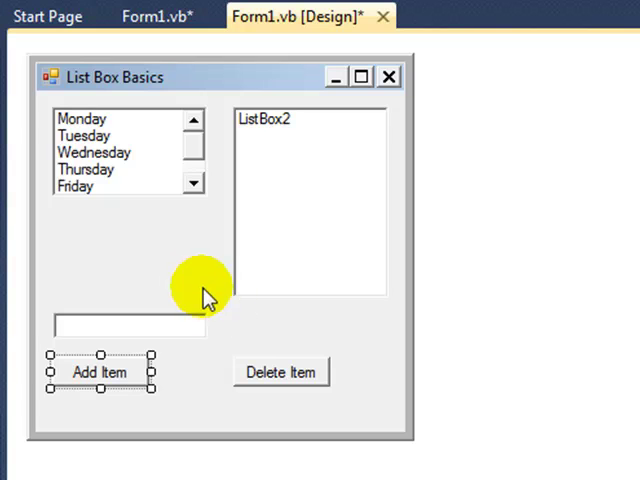
mouse_move(284, 138)
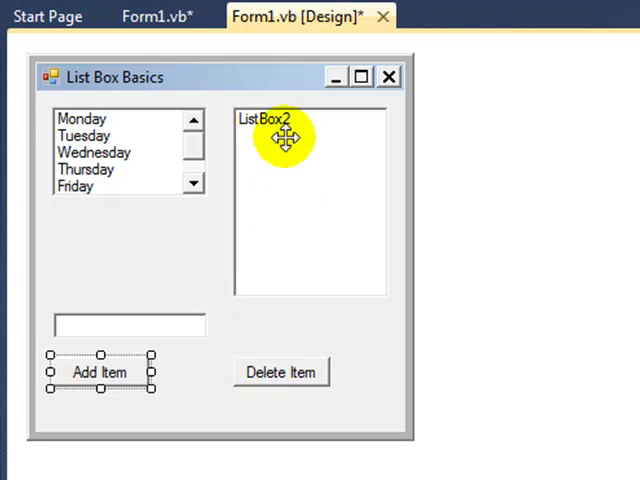
mouse_move(284, 378)
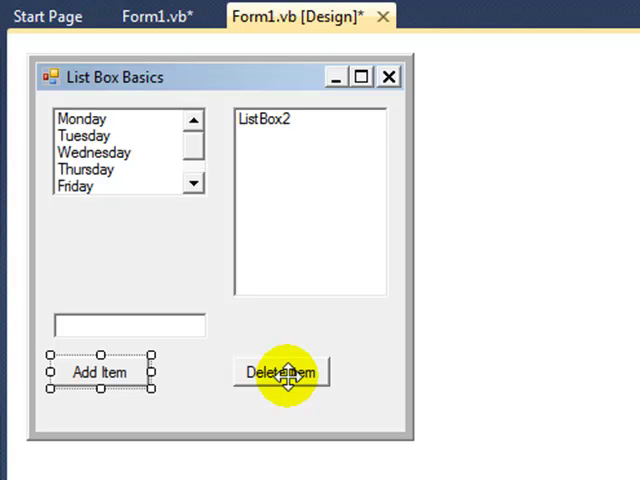
Create the Delete Item click handler with a 'delete from the 2nd listbox' comment
double_click(284, 372)
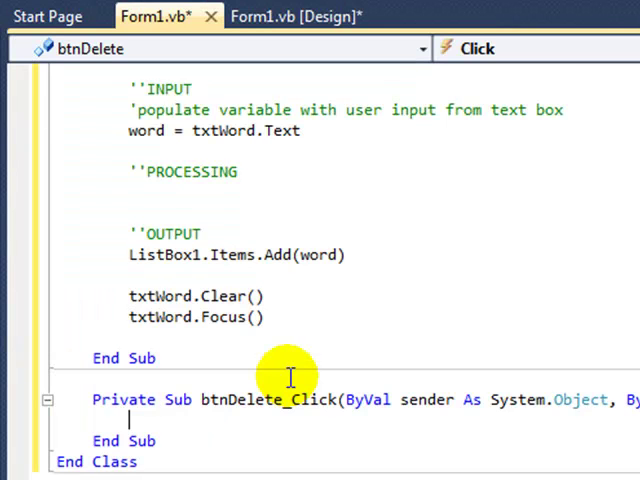
scroll(down, 3)
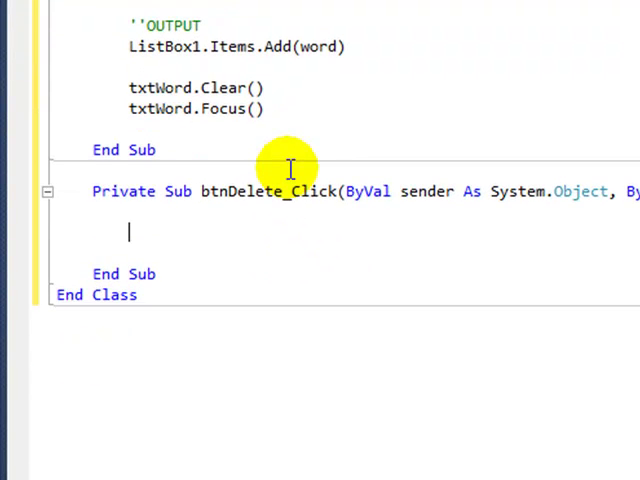
text('delet)
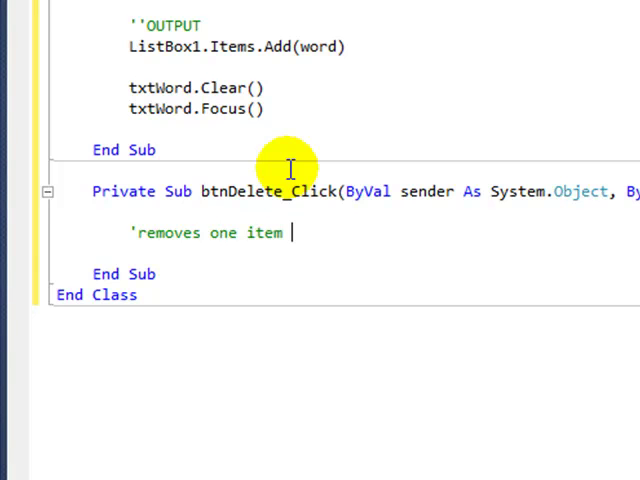
text(from th)
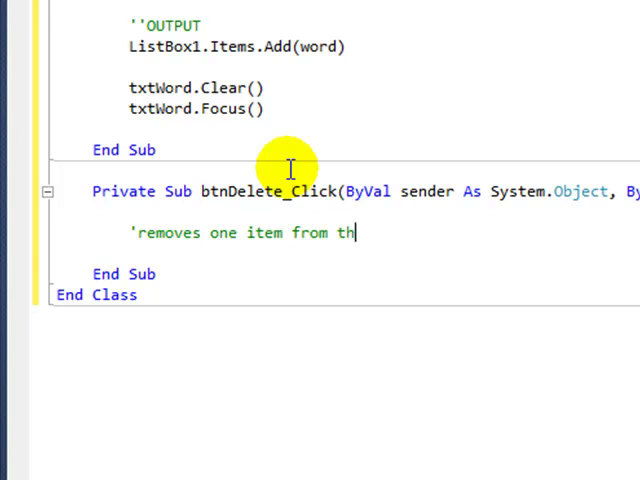
text(e 2nd lis)
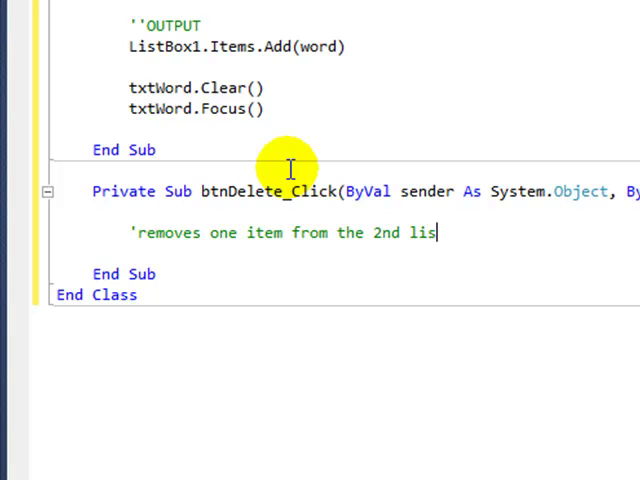
text(tbox)
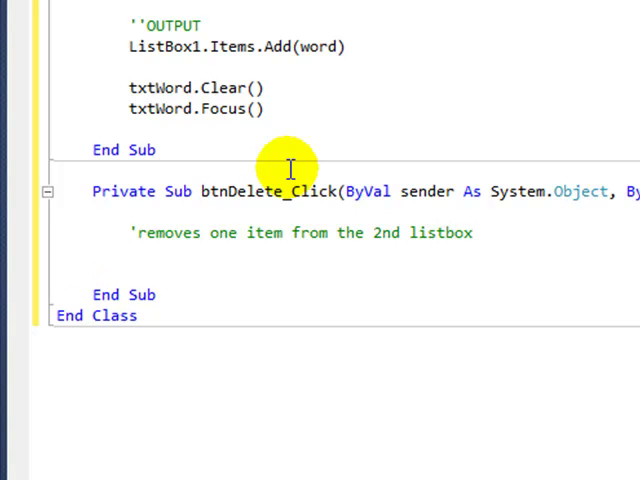
Add the line ListBox2.Items.Remove(ListBox2.SelectedItem)
text(listbo)
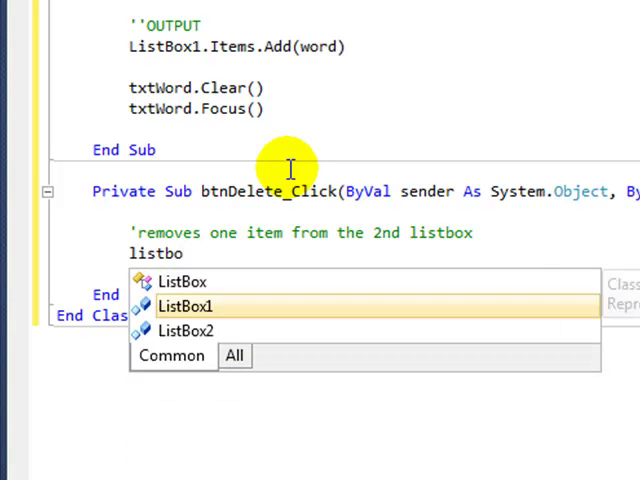
text(ListBox2.items.Remove)
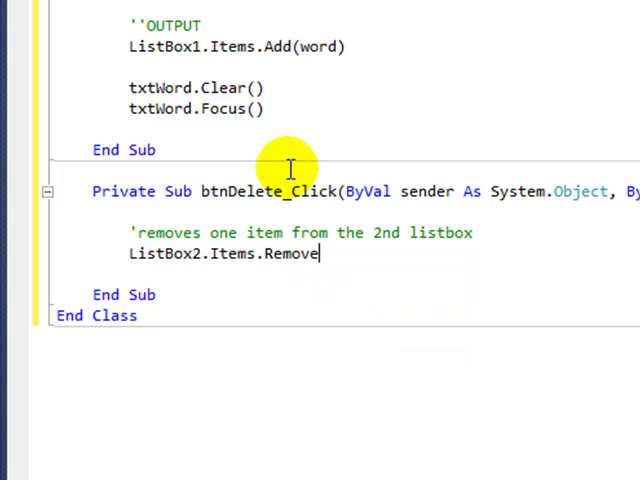
text((li)
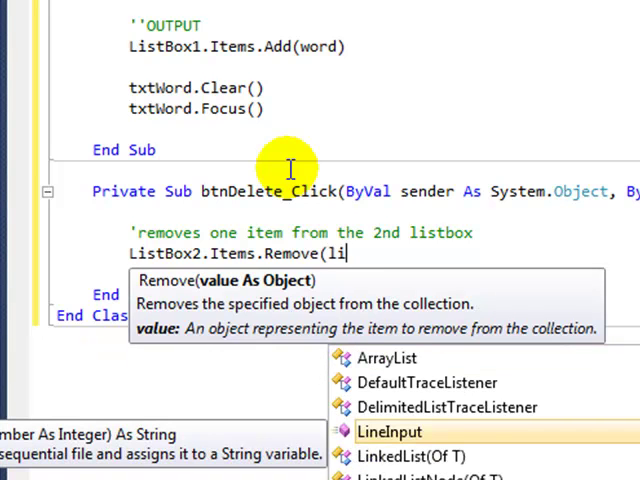
text(s)
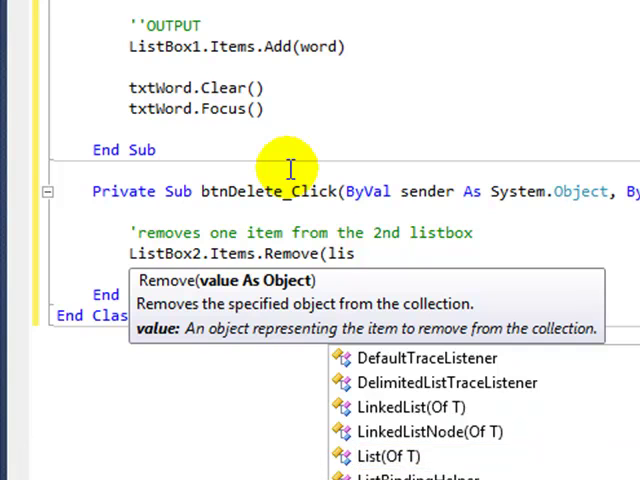
text(ListBox2.)
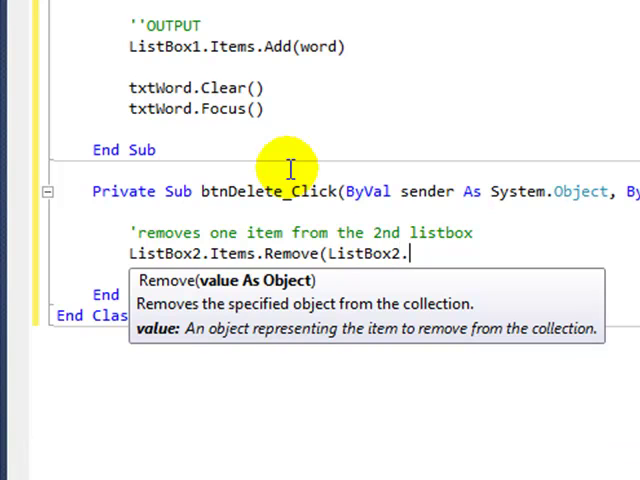
text(SelectedItem)
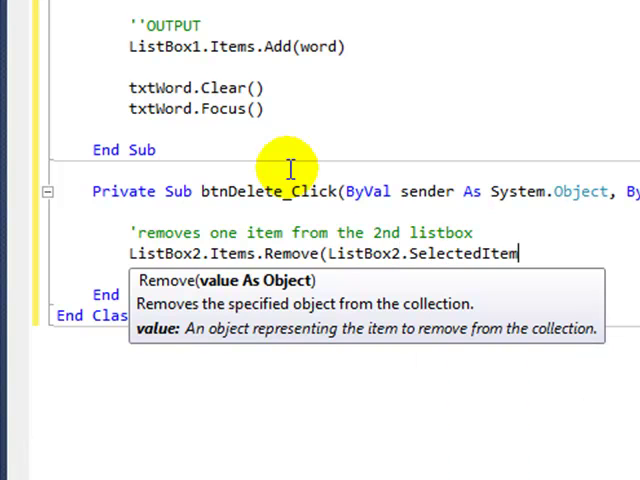
text())
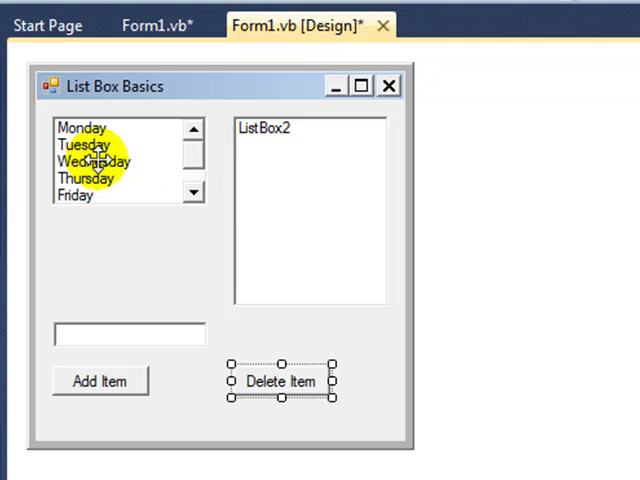
Create ListBox1's SelectedIndexChanged handler with a 'transfer 1 to listbox2' comment
click(156, 24)
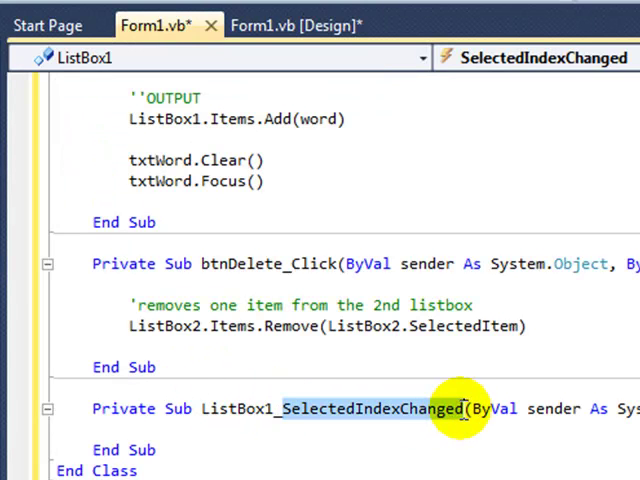
scroll(down, 3)
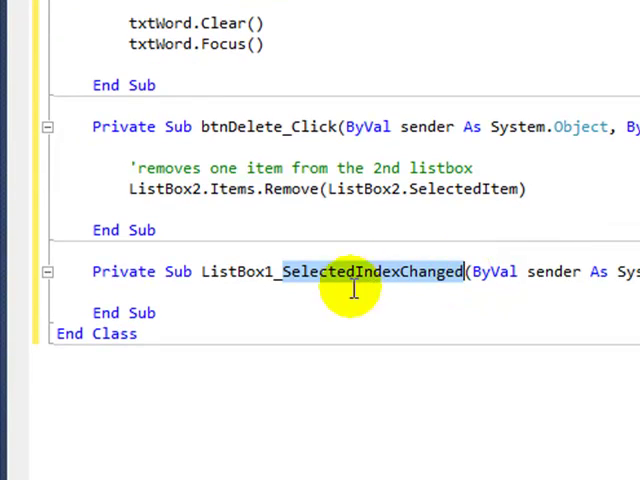
mouse_move(270, 284)
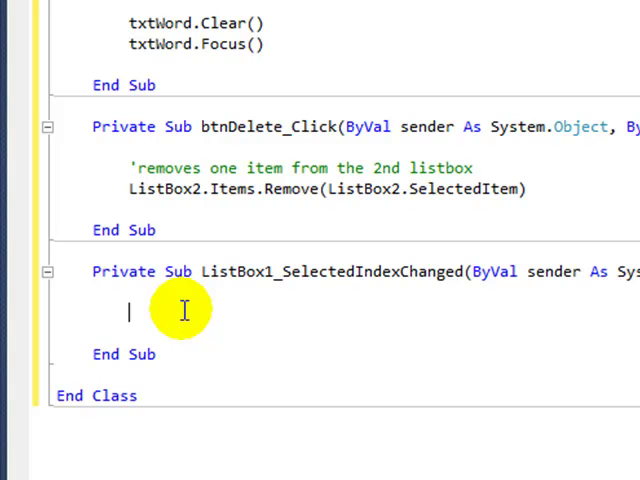
text('t)
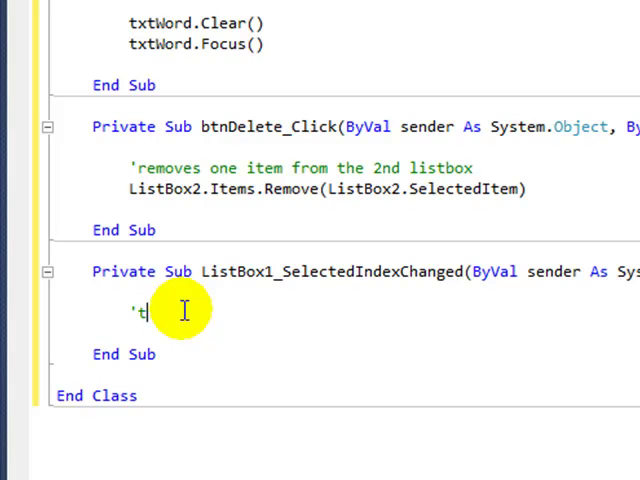
text(ransfer selected item from listbox)
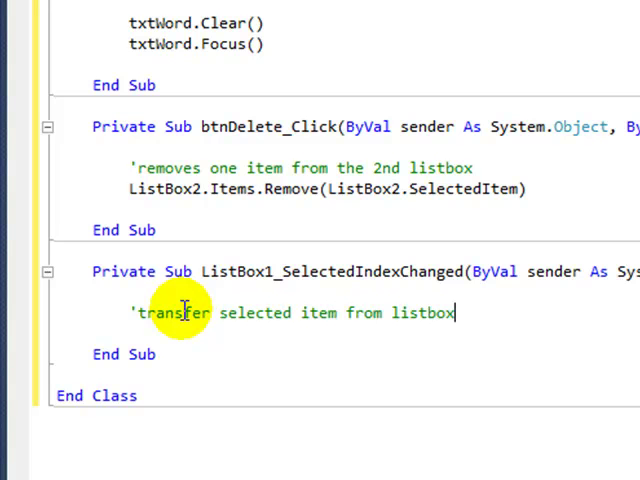
text(1 to)
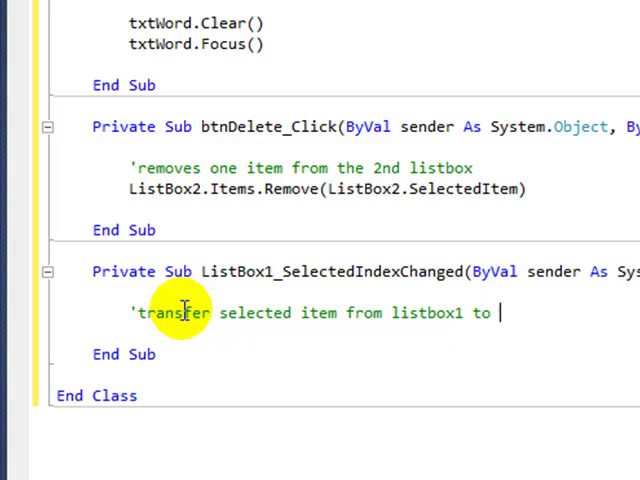
text(listbox2)
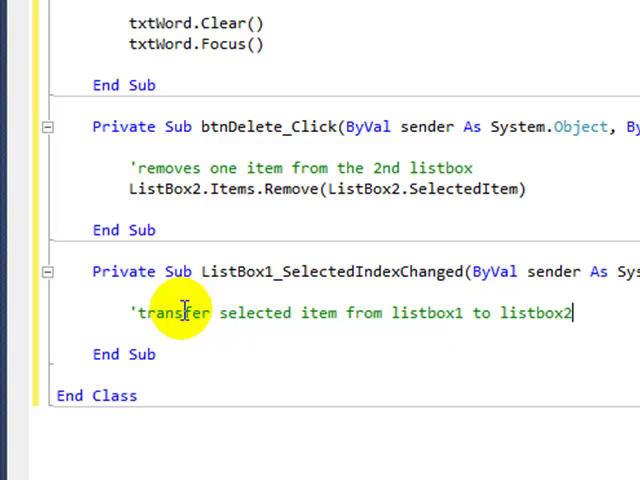
key(Return)
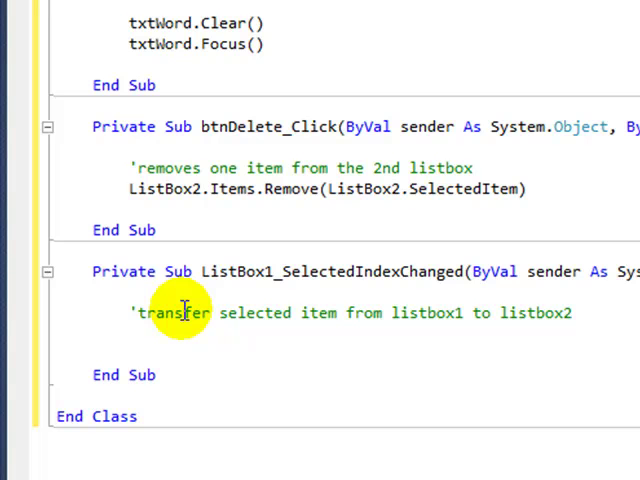
Add ListBox2.Items.Add(ListBox1.SelectedItem) and run the form with F5
text(list)
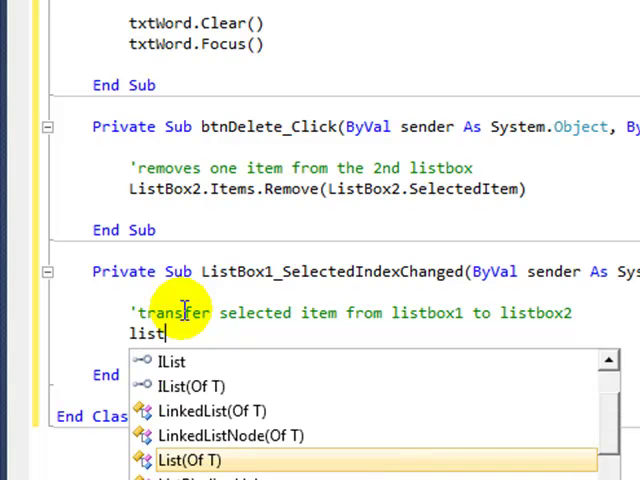
text(Box1)
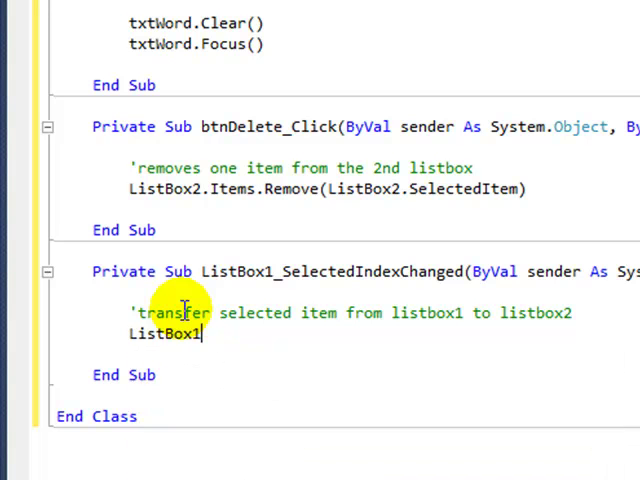
text(2.items.Add)
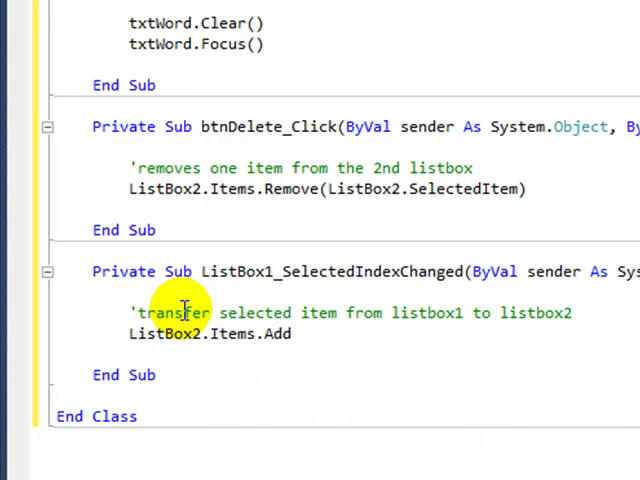
text((list)
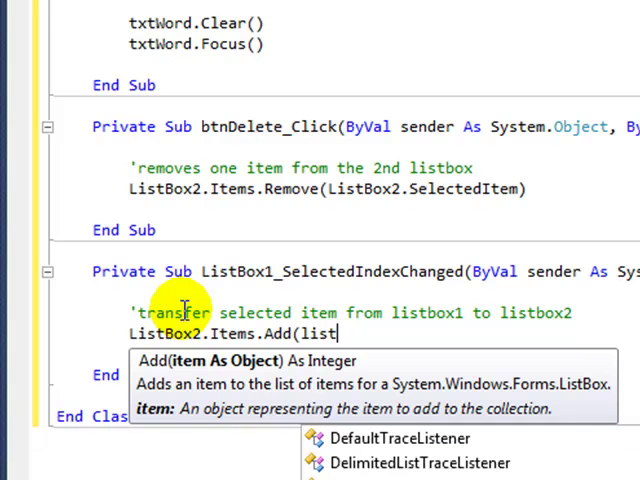
text(ListBox1.s)
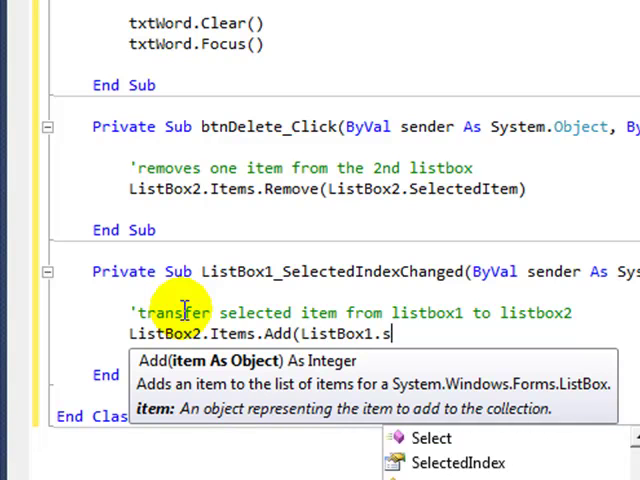
text(electedItem))
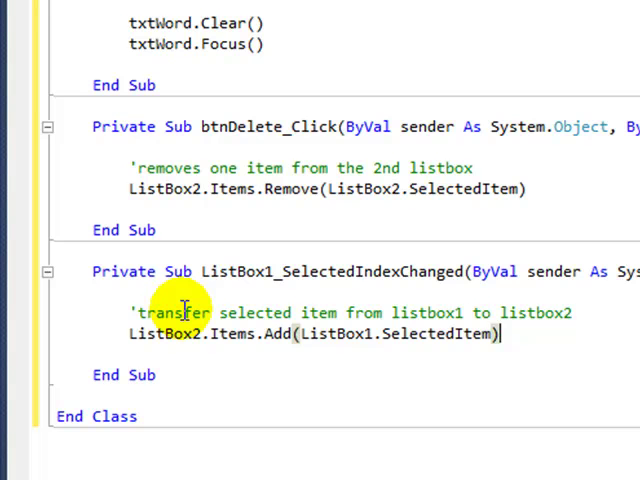
key(F5)
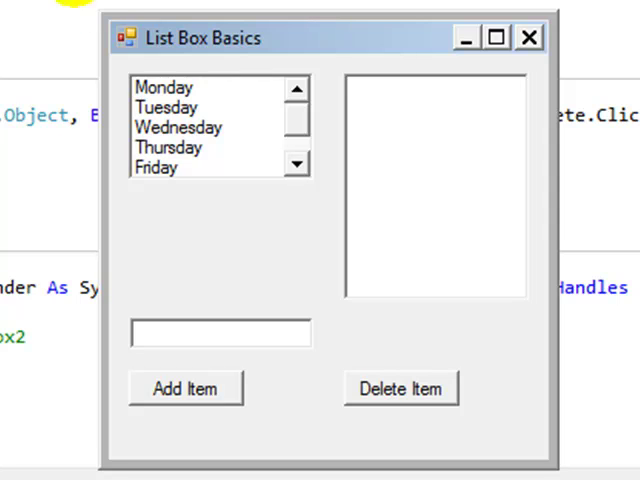
mouse_move(218, 148)
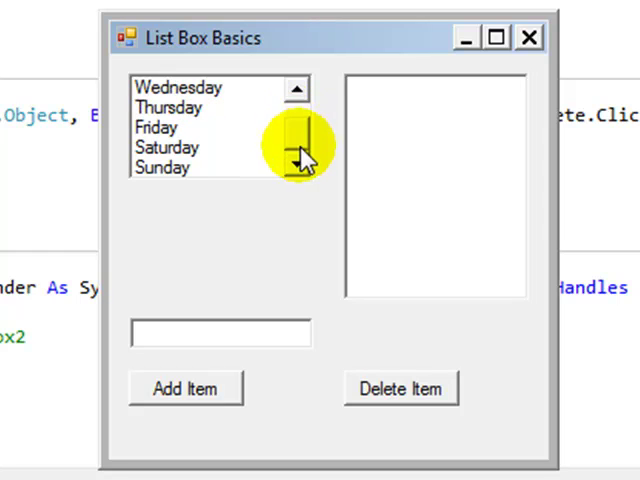
Add the typed words qwerty and uiop to the first list and copy uiop into the second
click(296, 90)
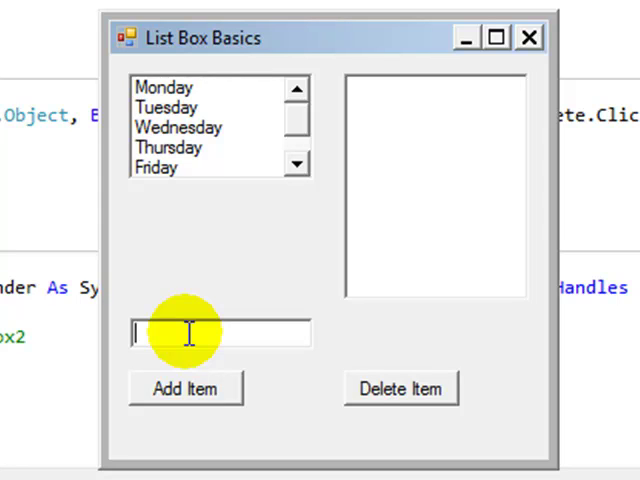
text(qwerty)
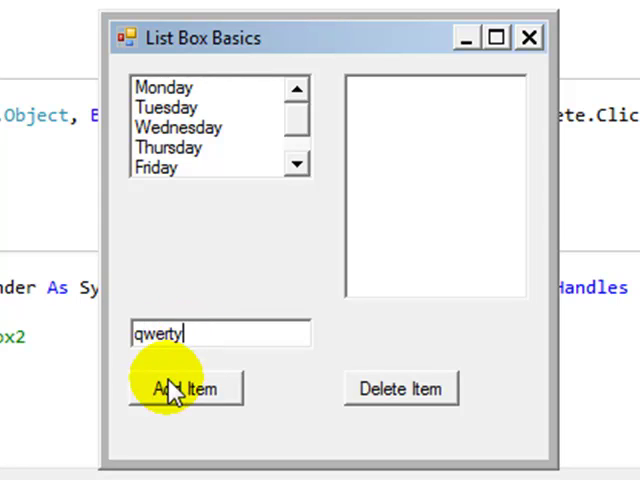
text(uiop)
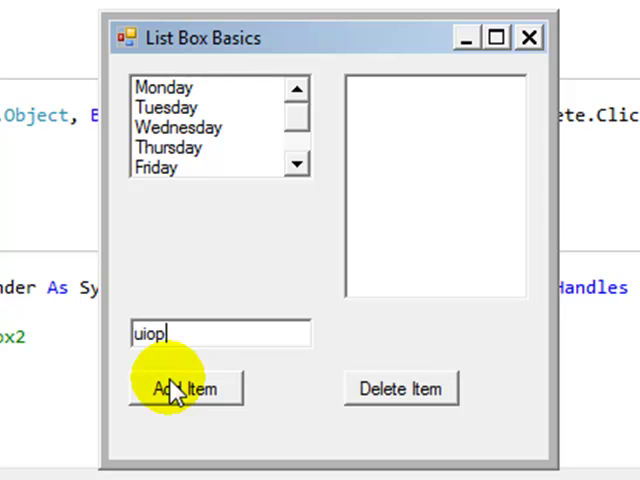
click(184, 388)
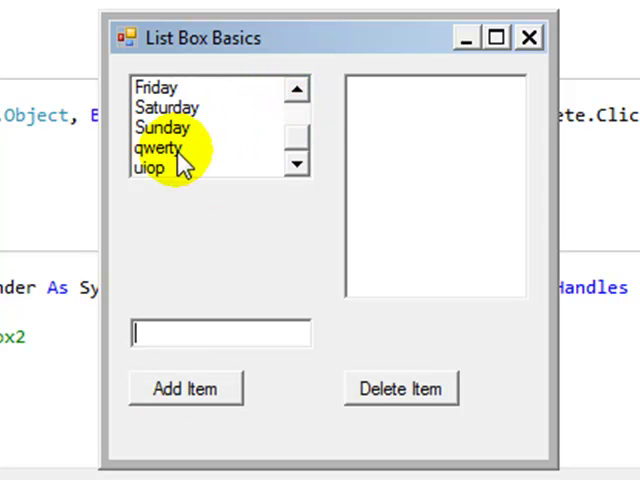
click(150, 168)
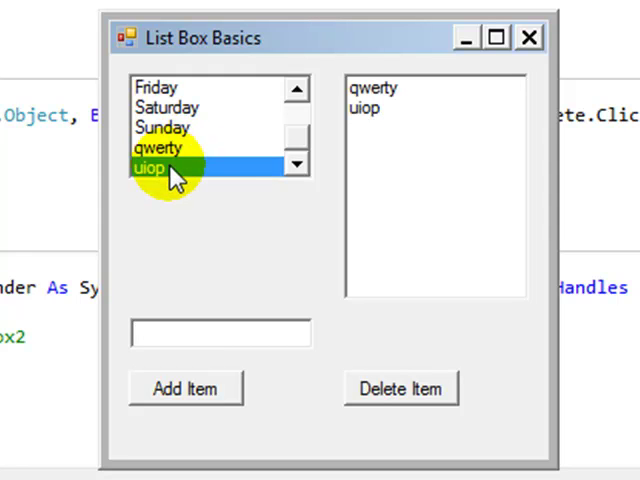
mouse_move(396, 104)
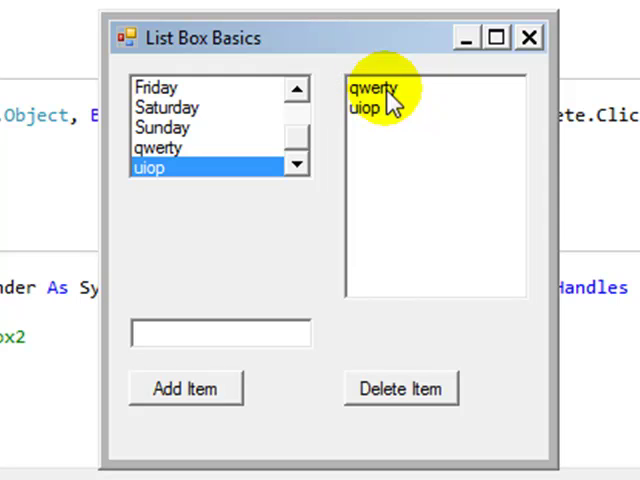
mouse_move(280, 130)
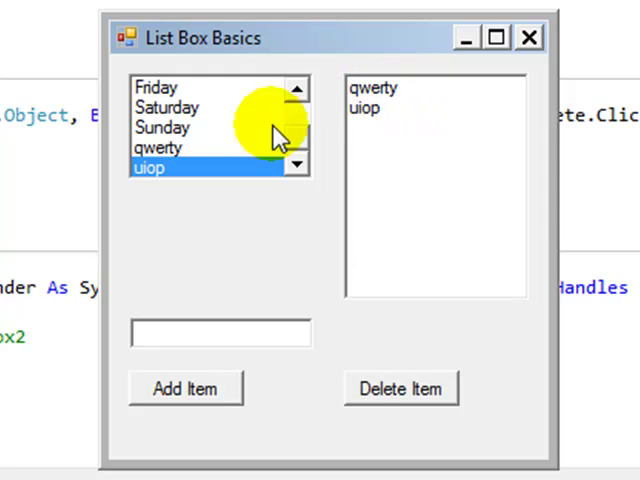
mouse_move(170, 168)
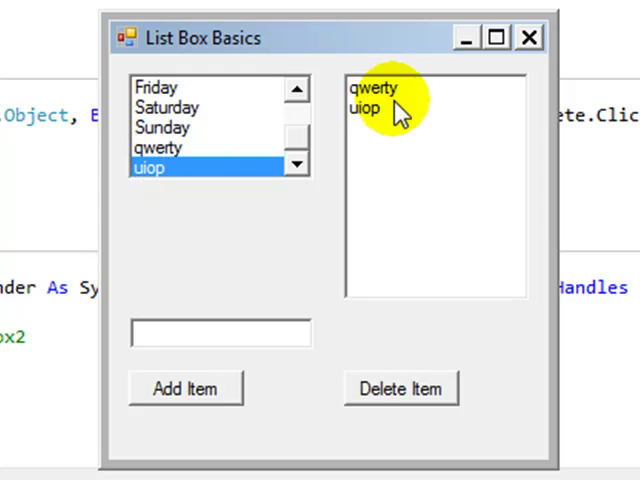
mouse_move(392, 120)
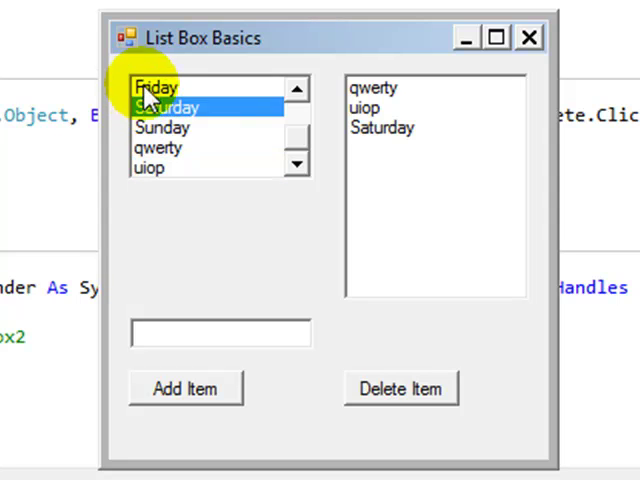
Copy Friday and repeated Sunday entries from ListBox1 into ListBox2
click(184, 388)
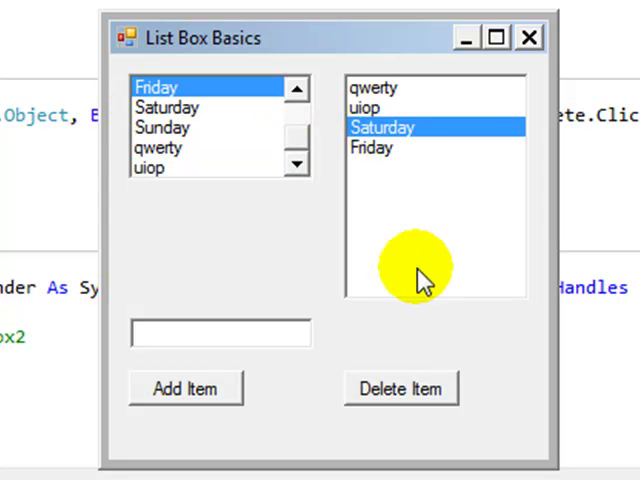
click(400, 388)
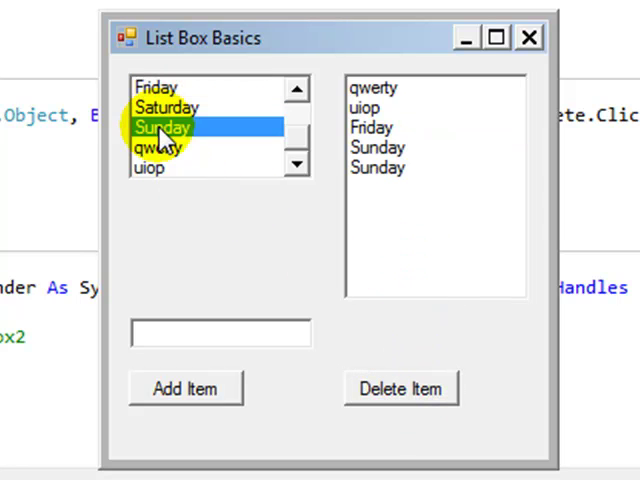
click(184, 388)
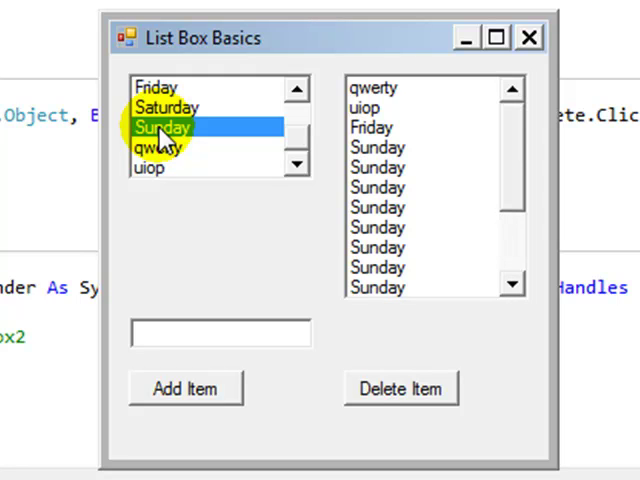
scroll(down, 3)
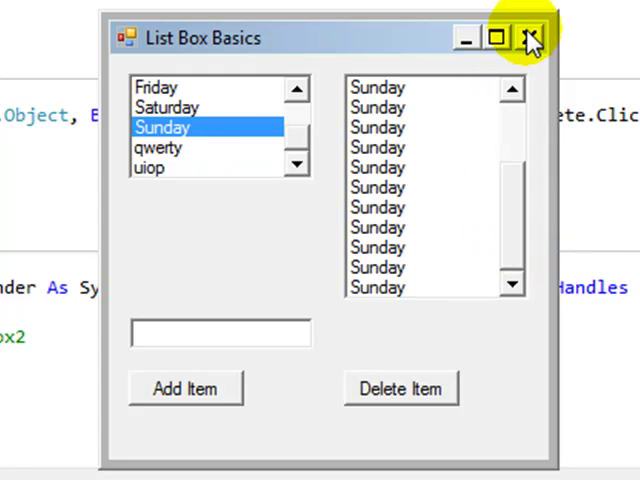
mouse_move(532, 36)
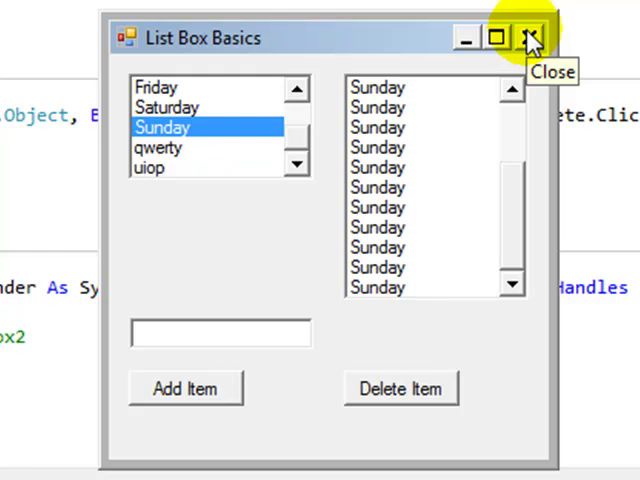
Close the running form and add a 'remove selected item from listbox' comment
click(528, 36)
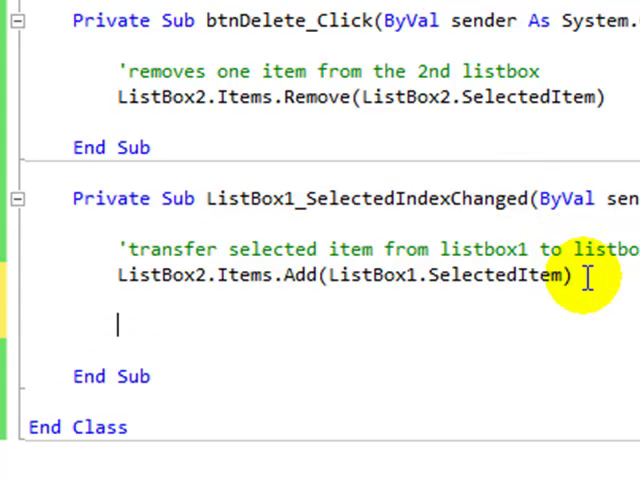
text('remo)
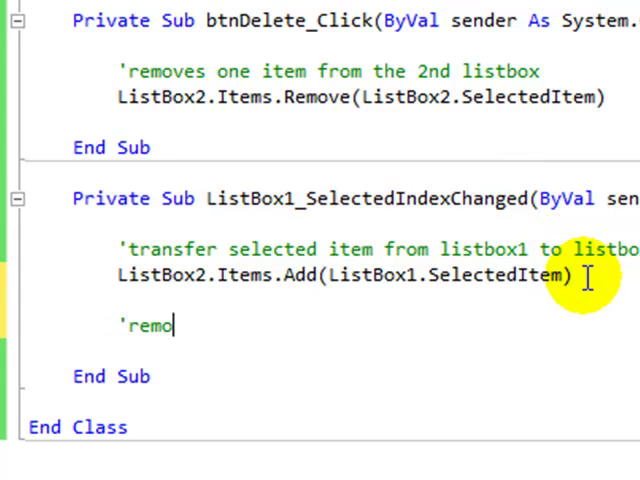
text(ve)
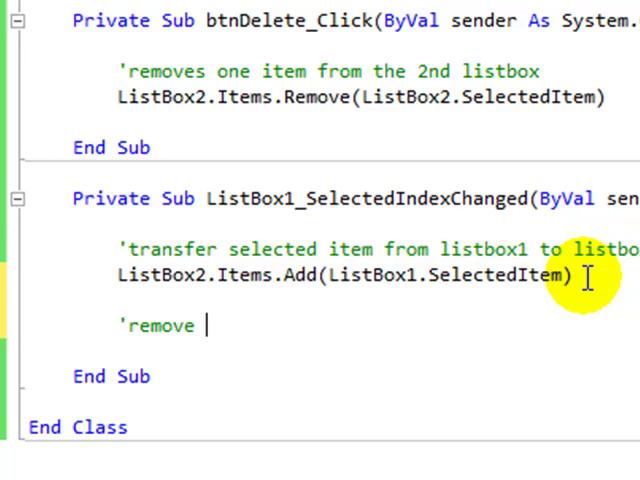
text(selectee)
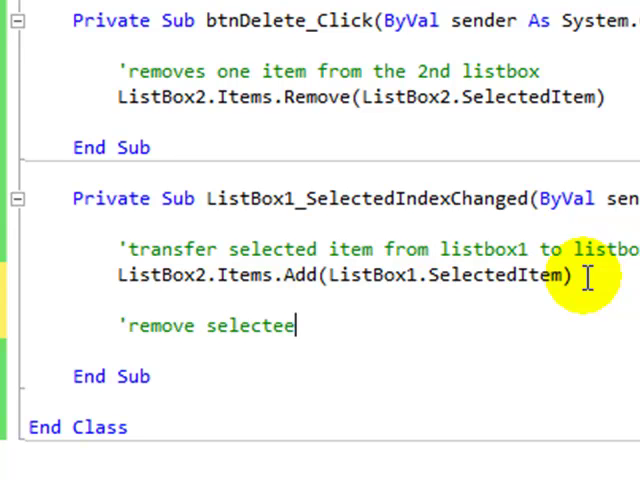
text(d item)
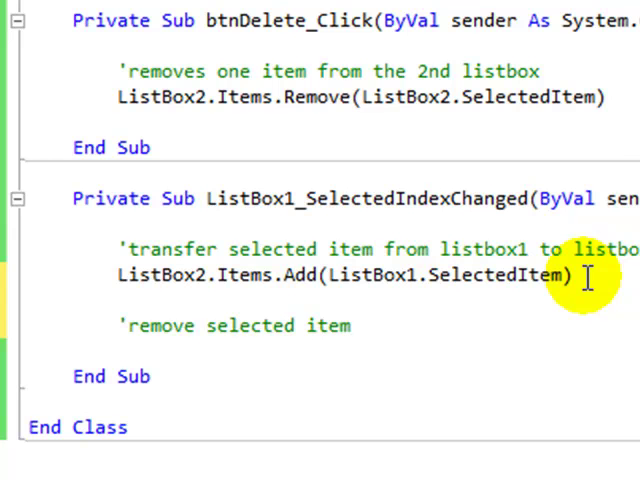
text(from listbox)
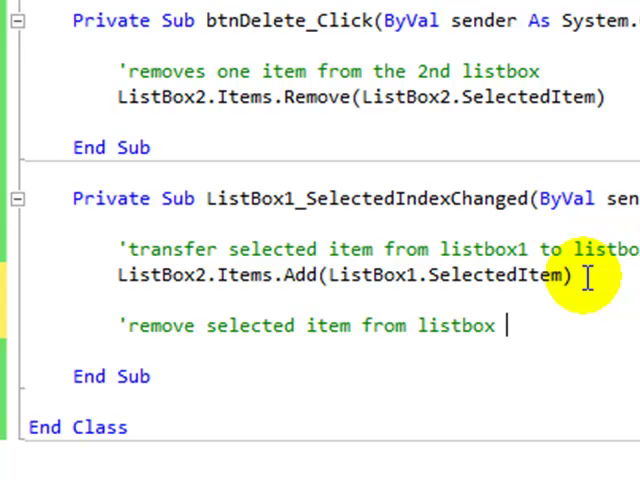
Add ListBox1.Items.Remove(ListBox1.SelectedItem) via IntelliSense
text(list)
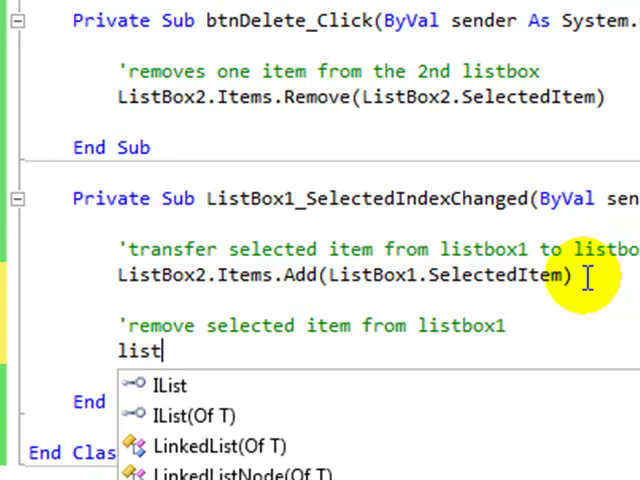
text(ListBox1.)
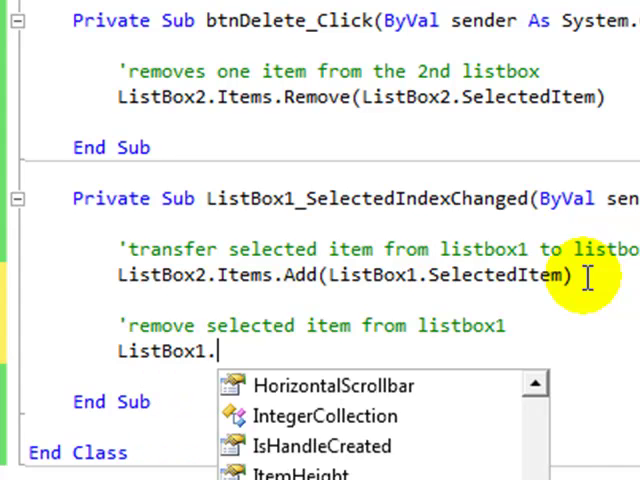
text(Items.Remove()
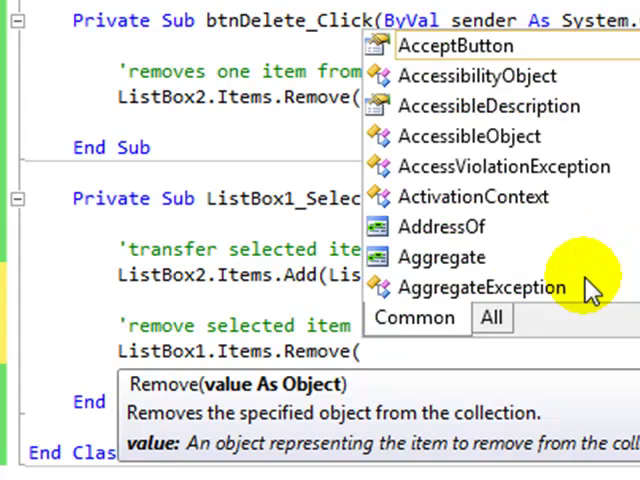
text(list)
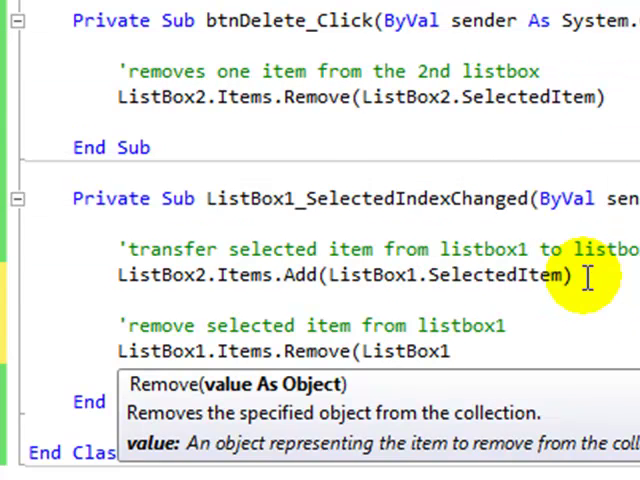
text(.)
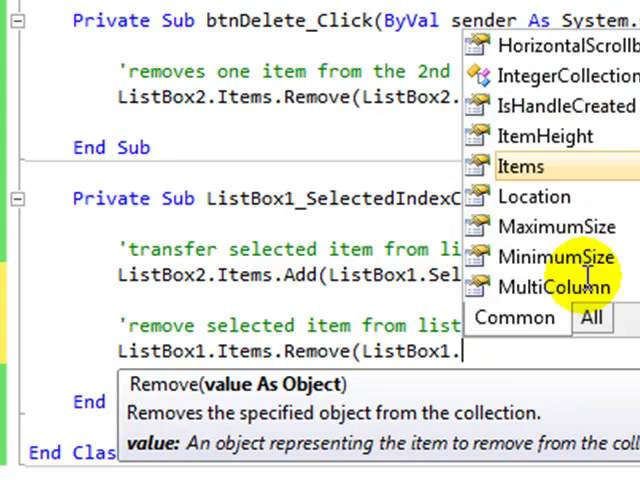
text(se)
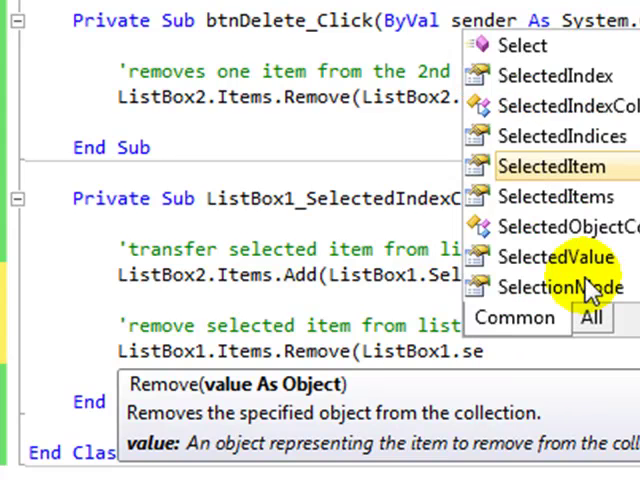
click(552, 166)
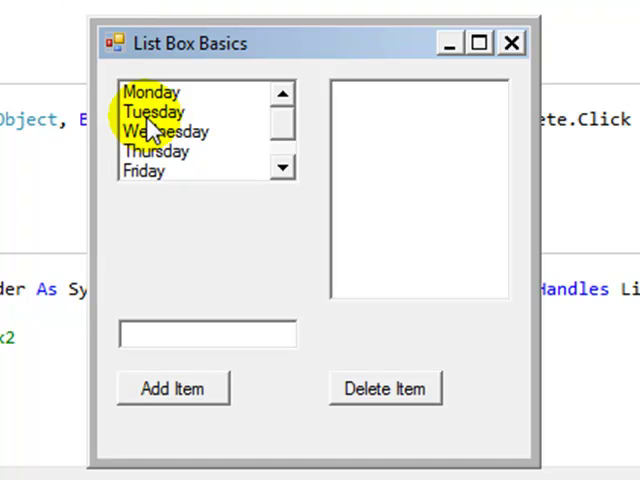
Move Tuesday and Friday from ListBox1 into ListBox2 in the running form
click(384, 388)
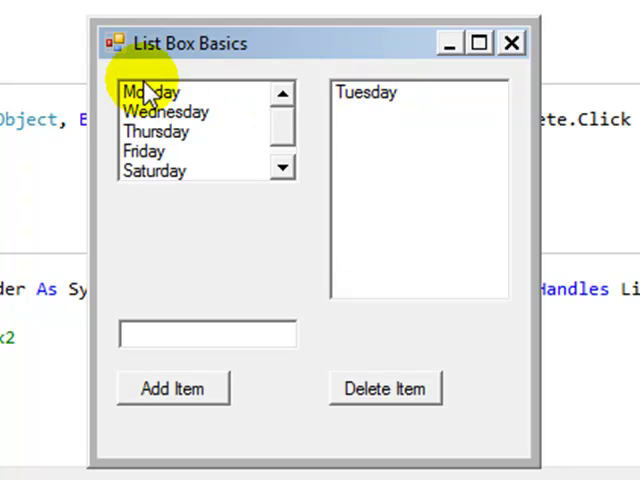
mouse_move(152, 152)
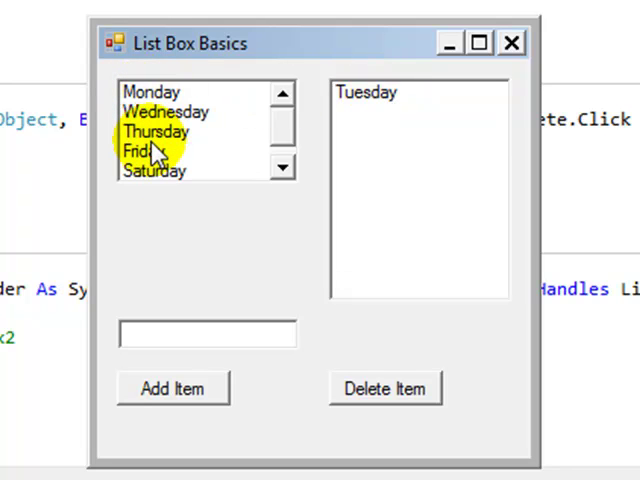
click(384, 388)
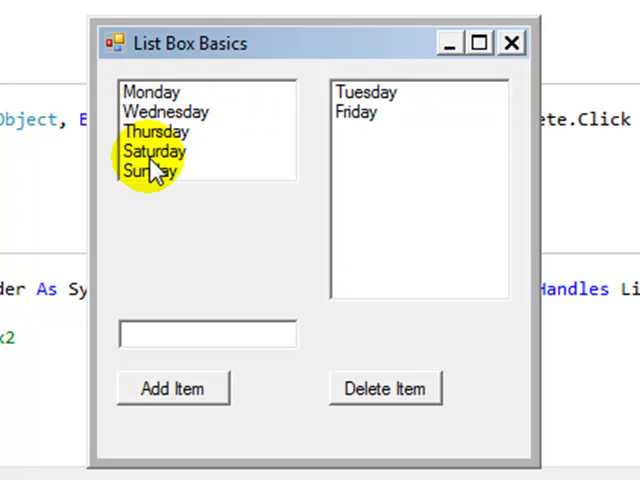